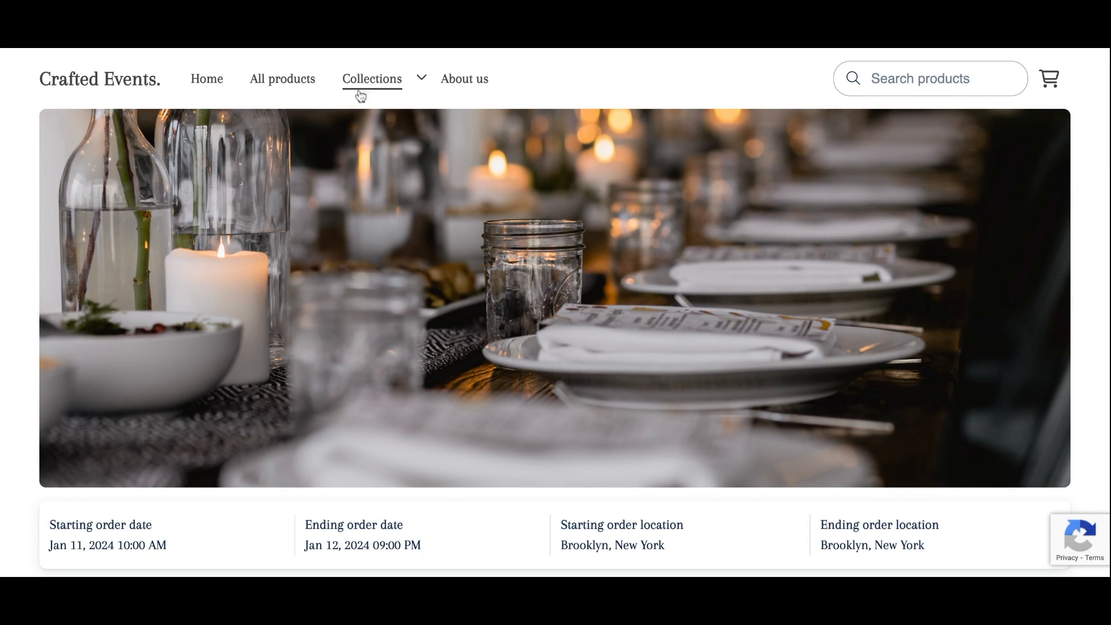
Leave the live store and reach the website builder settings, opening the Browse themes gallery.
click(371, 79)
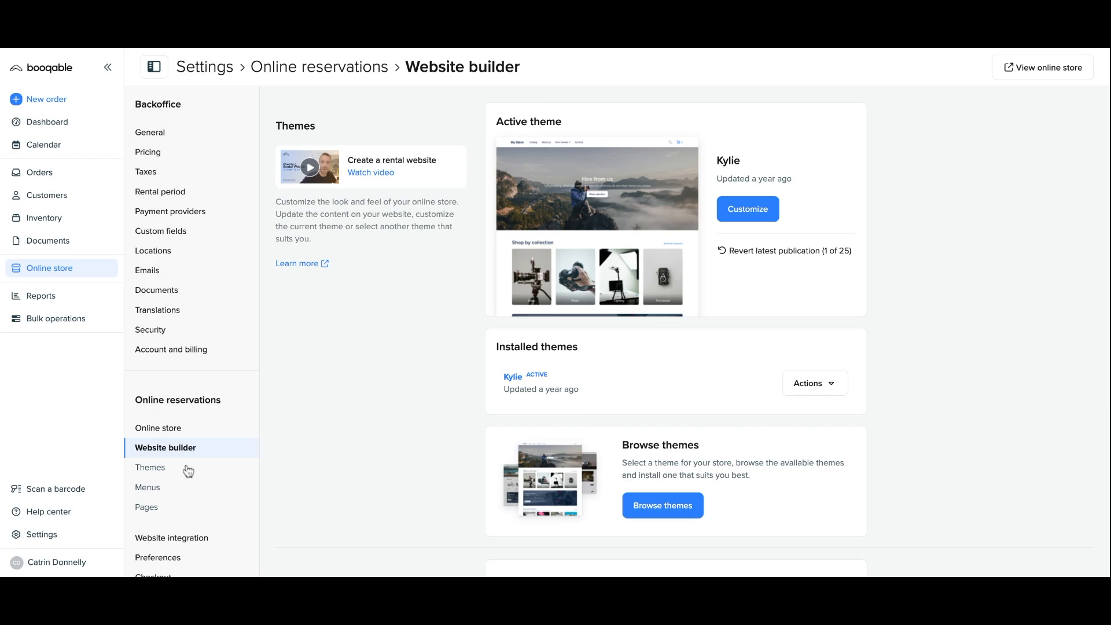
scroll(down, 3)
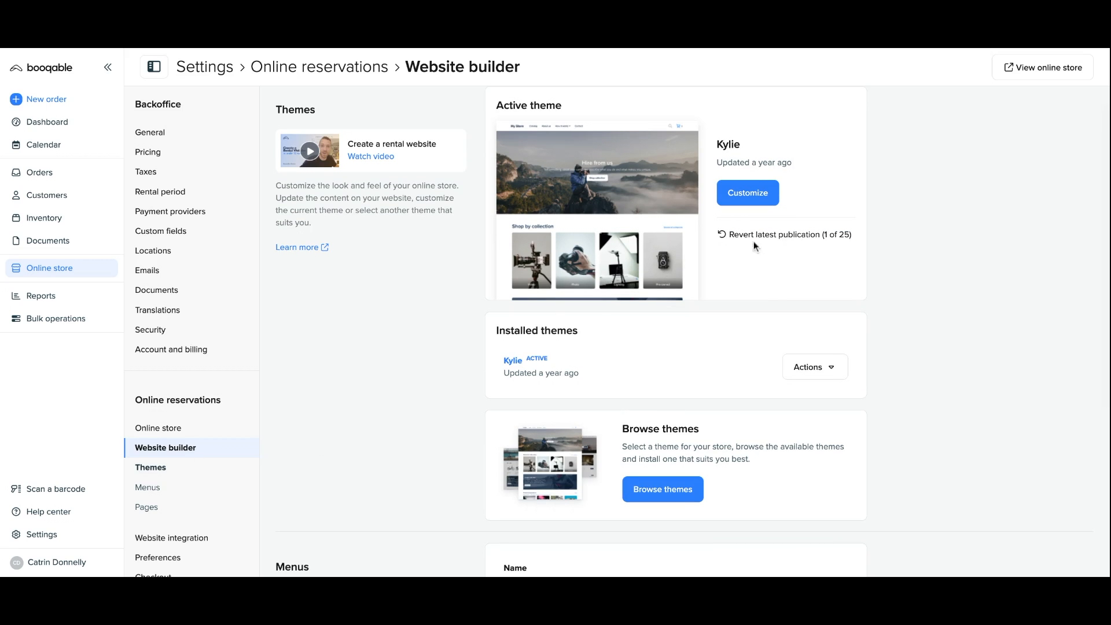
mouse_move(720, 325)
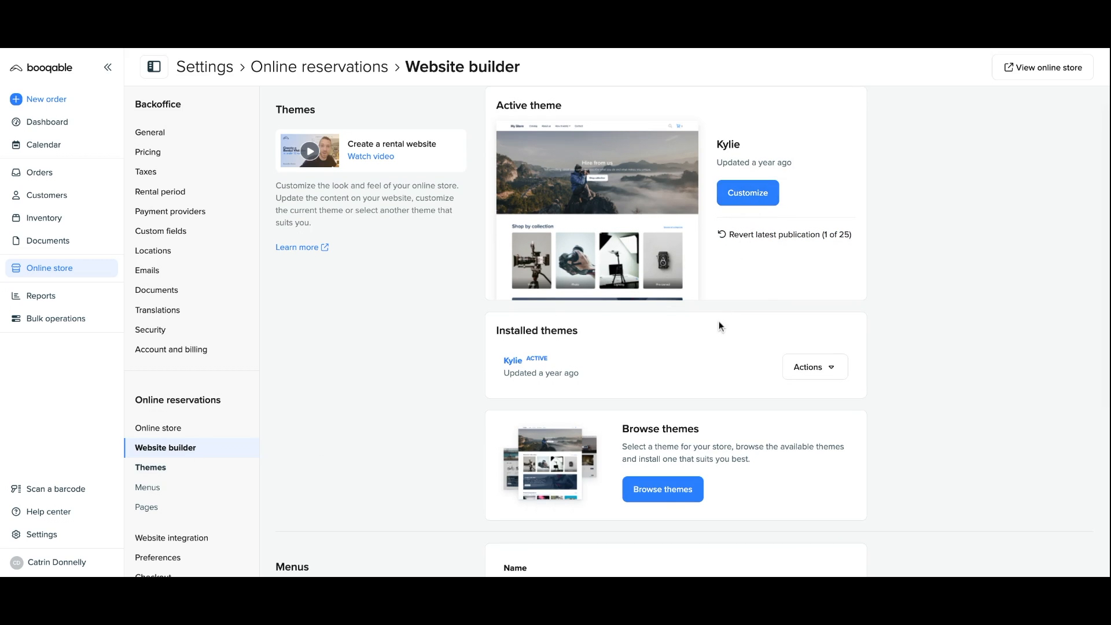
scroll(down, 3)
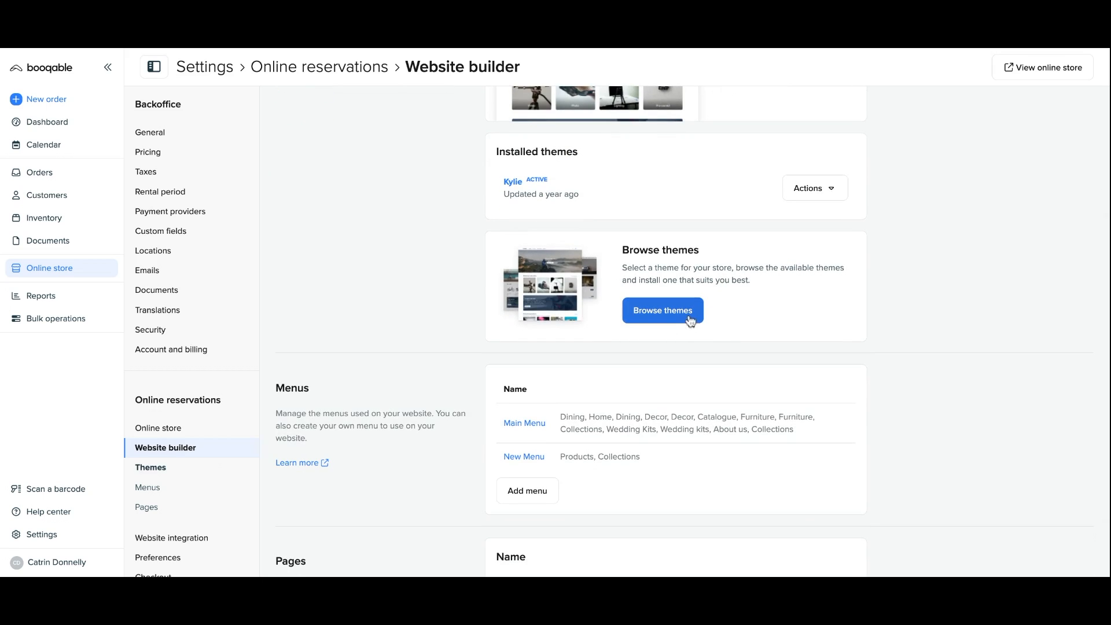
click(662, 310)
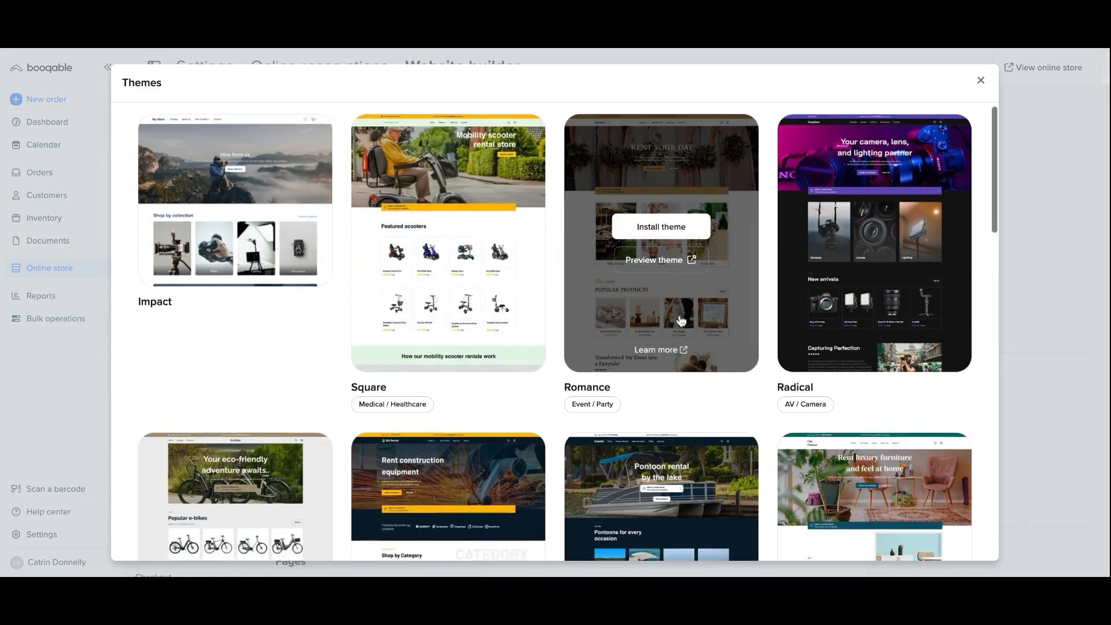
Look through the theme gallery, dismiss it, and open the active Crafted Events theme for editing.
scroll(down, 3)
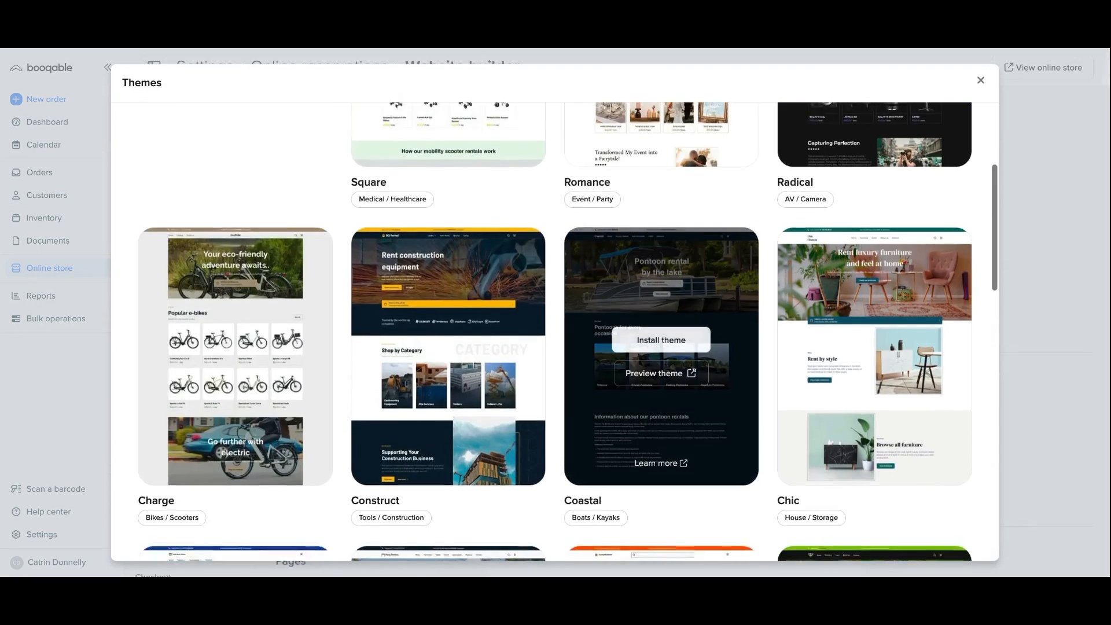
scroll(down, 3)
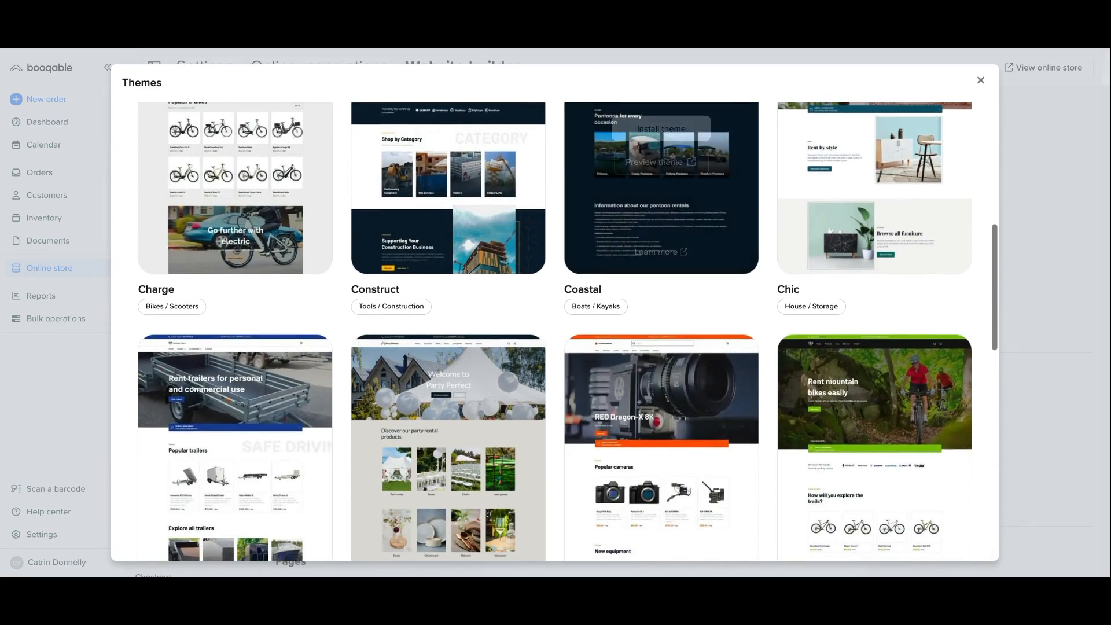
scroll(down, 3)
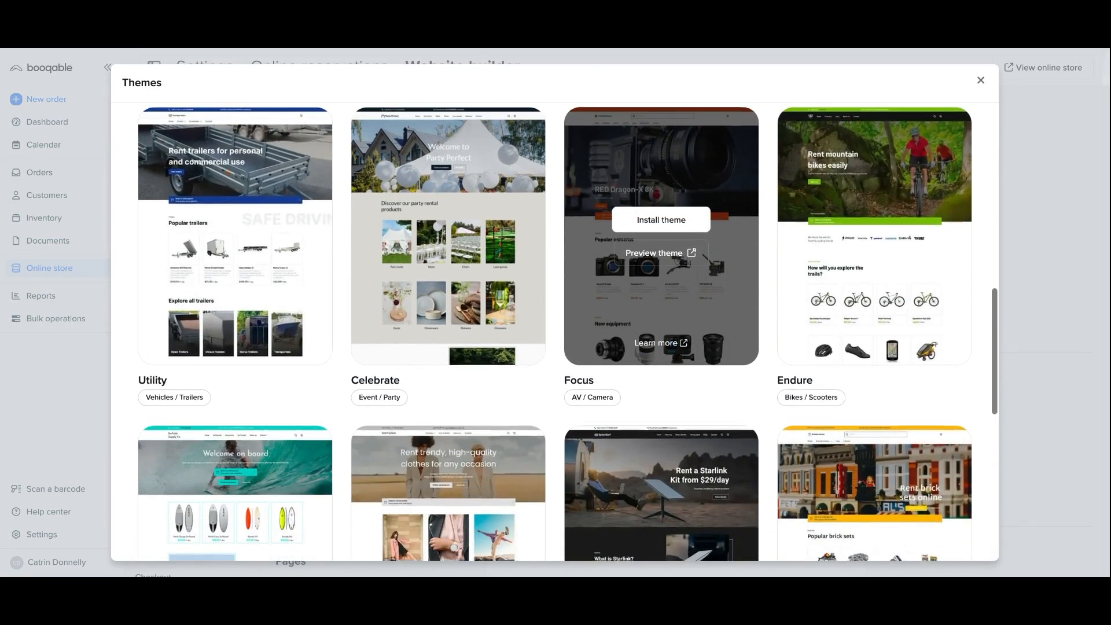
click(980, 80)
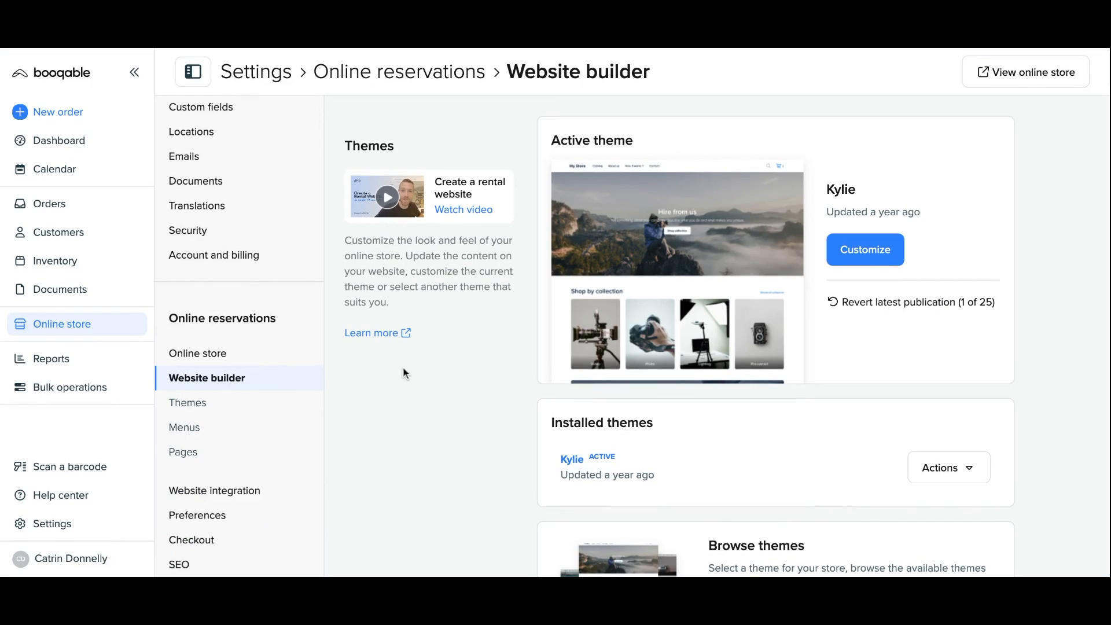
click(866, 250)
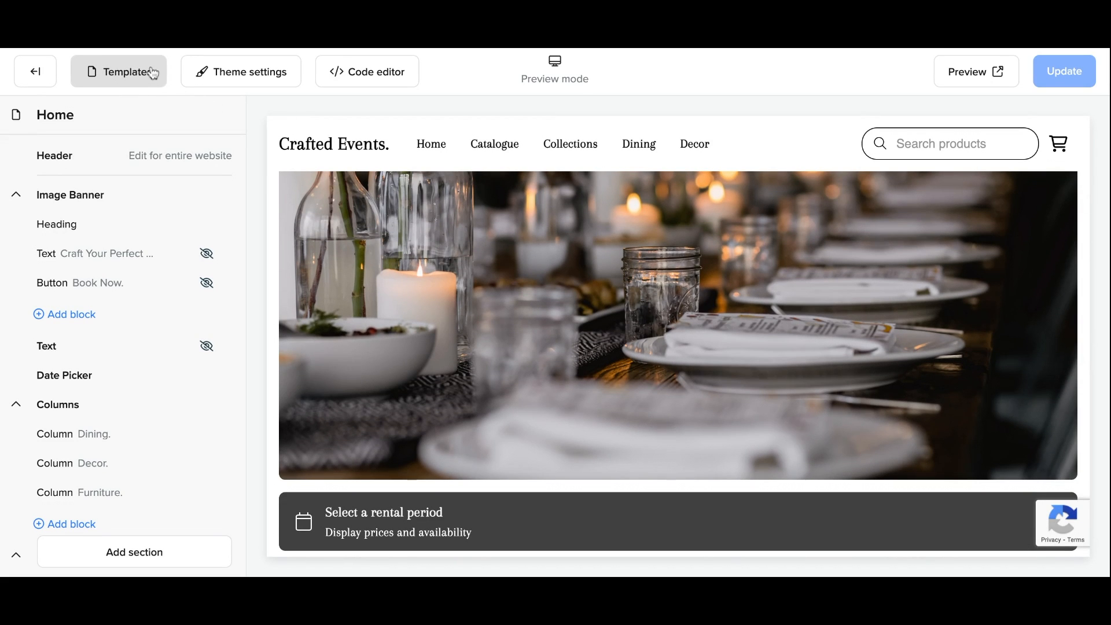
Open the Collection template from Templates and list the sections that can be added to it.
click(118, 72)
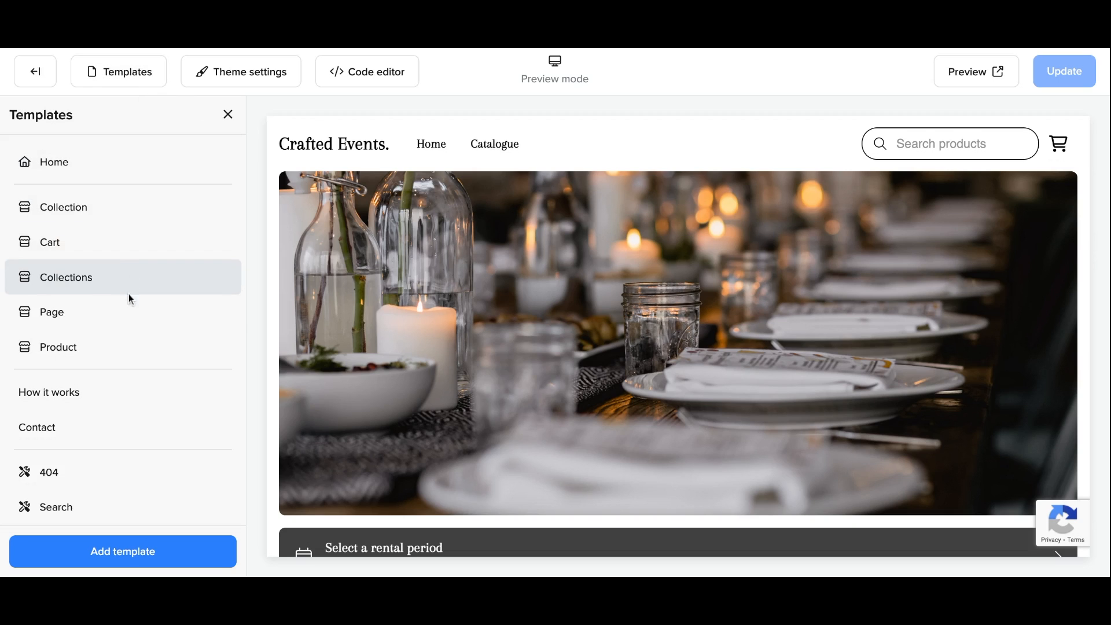
mouse_move(118, 400)
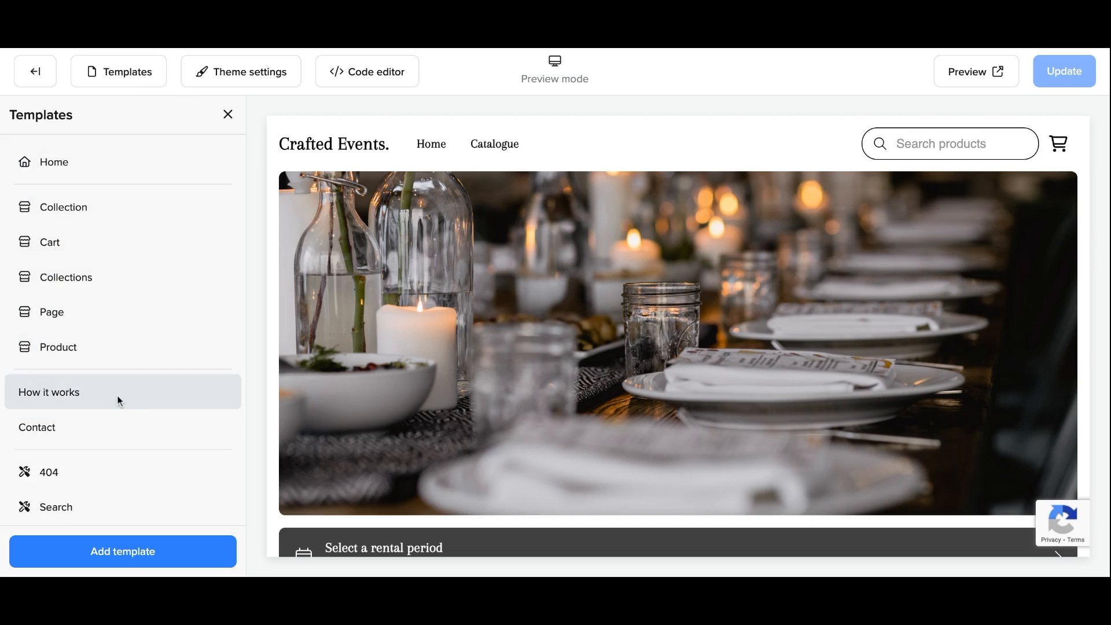
mouse_move(111, 396)
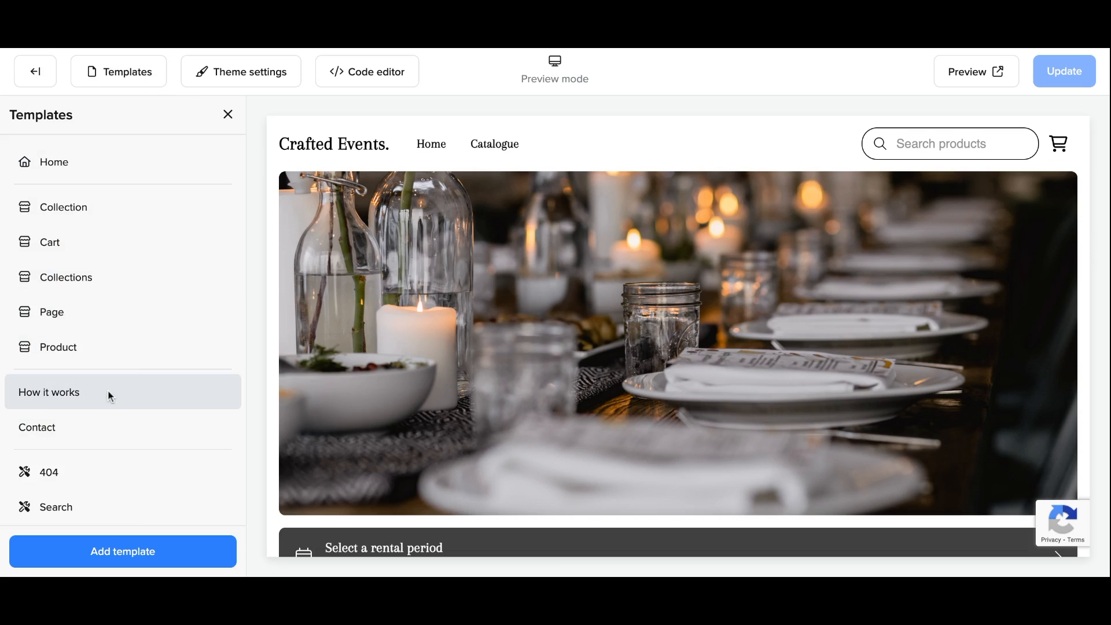
click(64, 207)
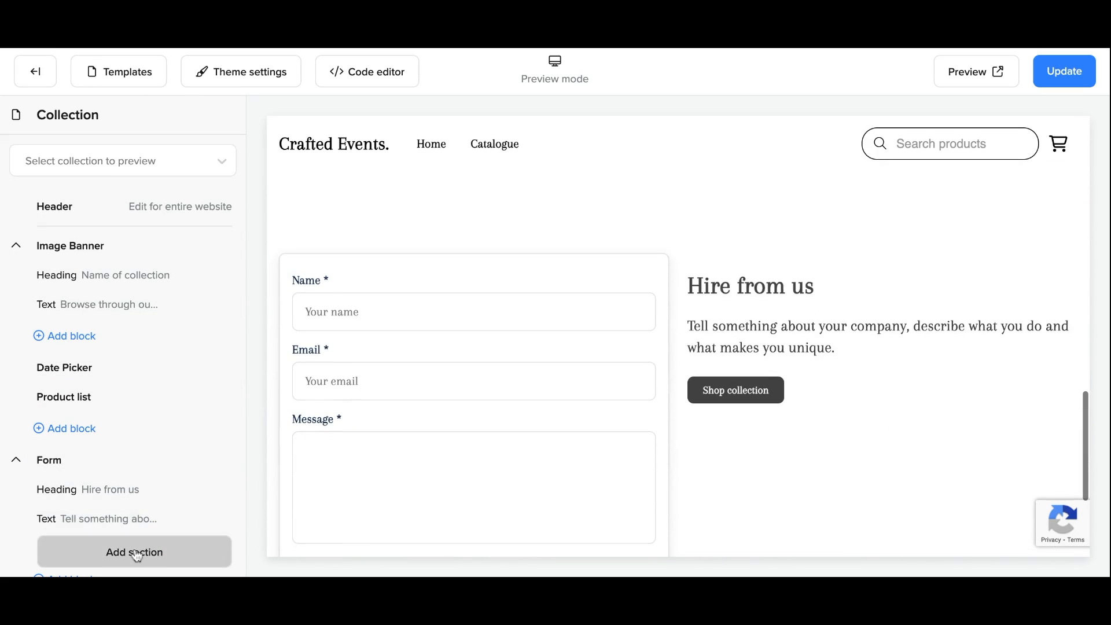
click(134, 552)
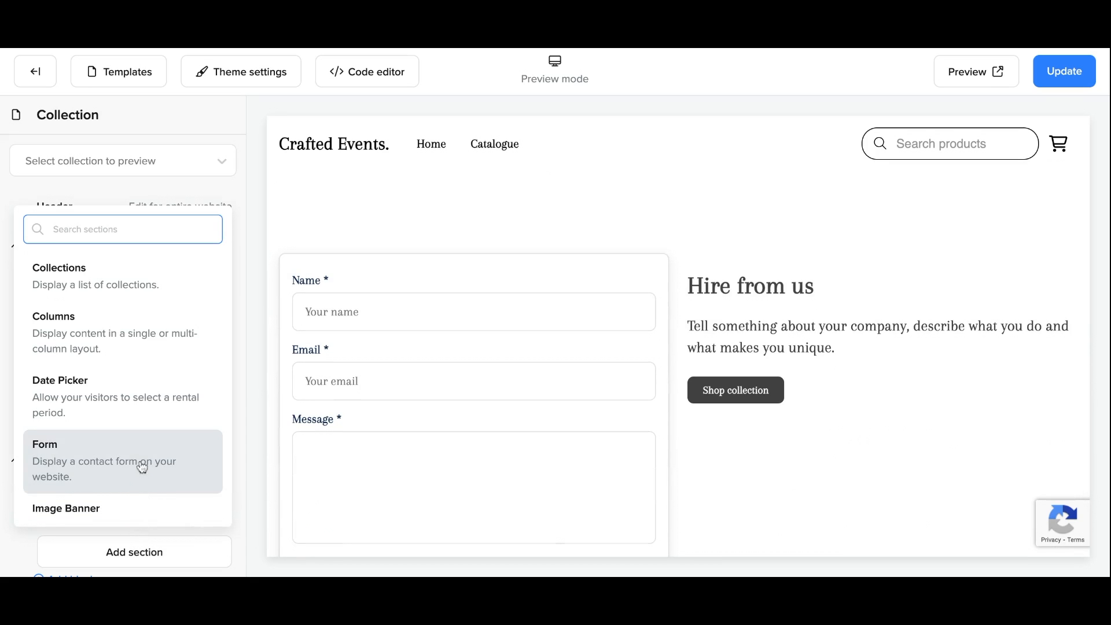
scroll(down, 3)
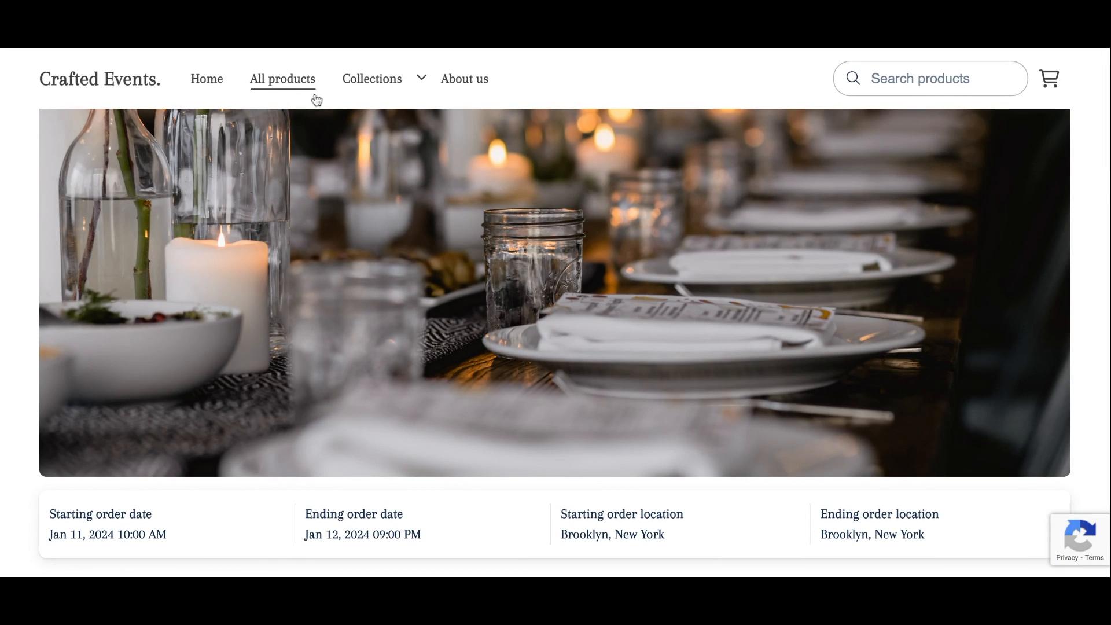
mouse_move(363, 97)
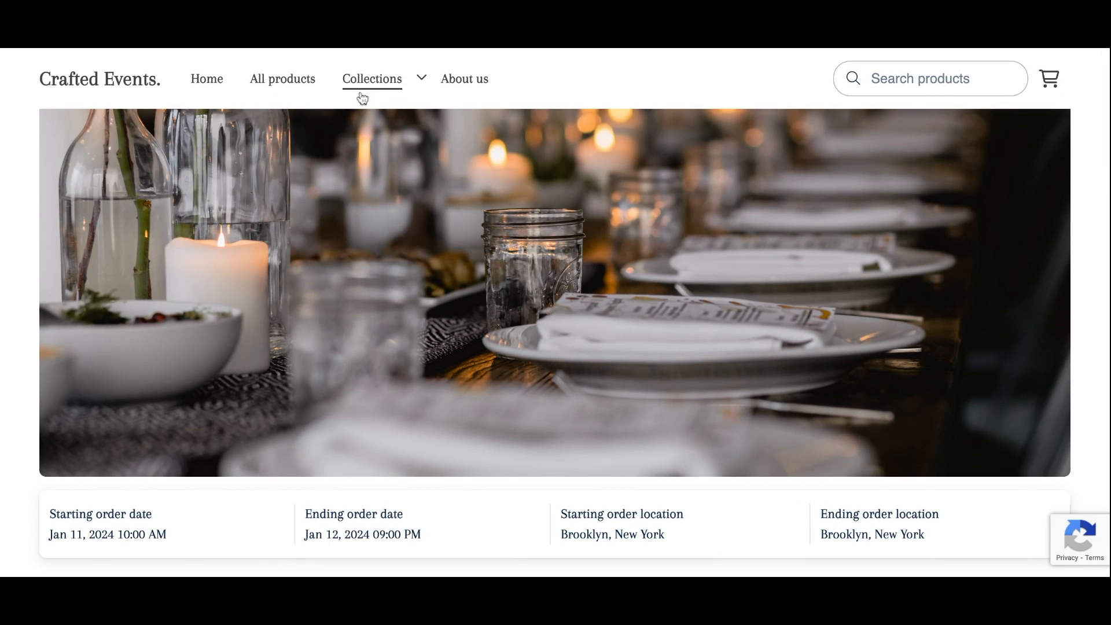
Start a Dining Equipment page from a template and save its banner text about bespoke dining products.
click(373, 79)
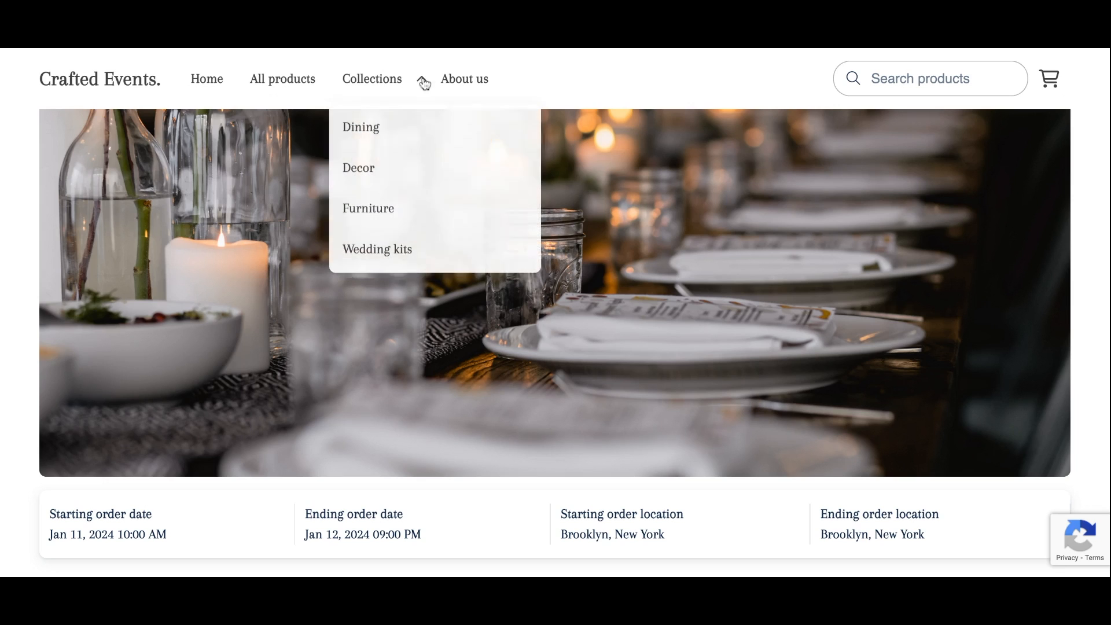
mouse_move(430, 238)
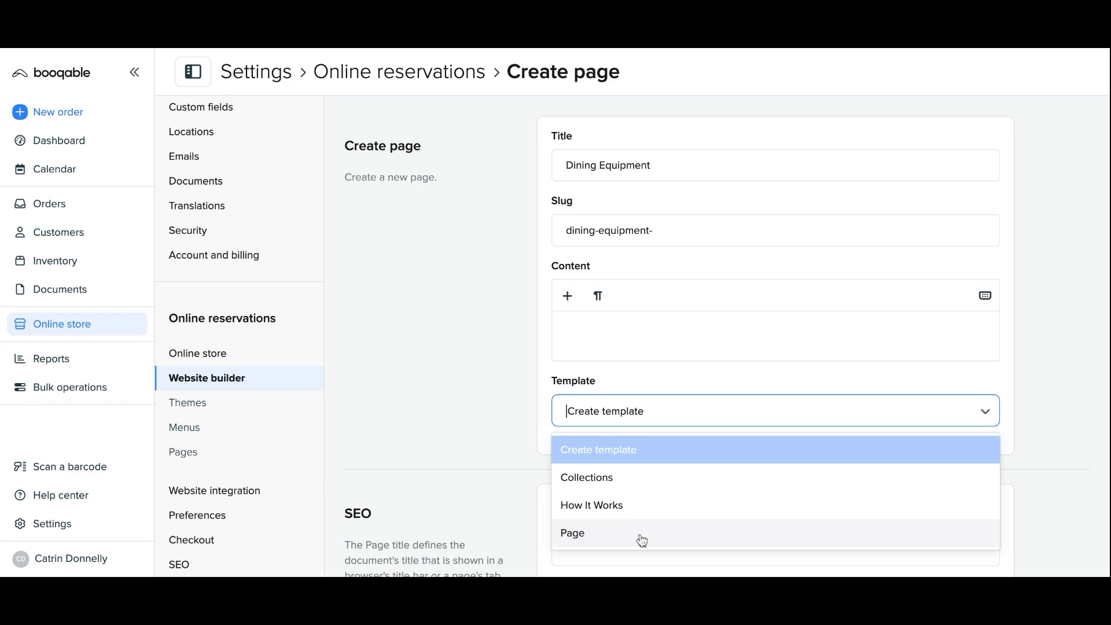
click(587, 476)
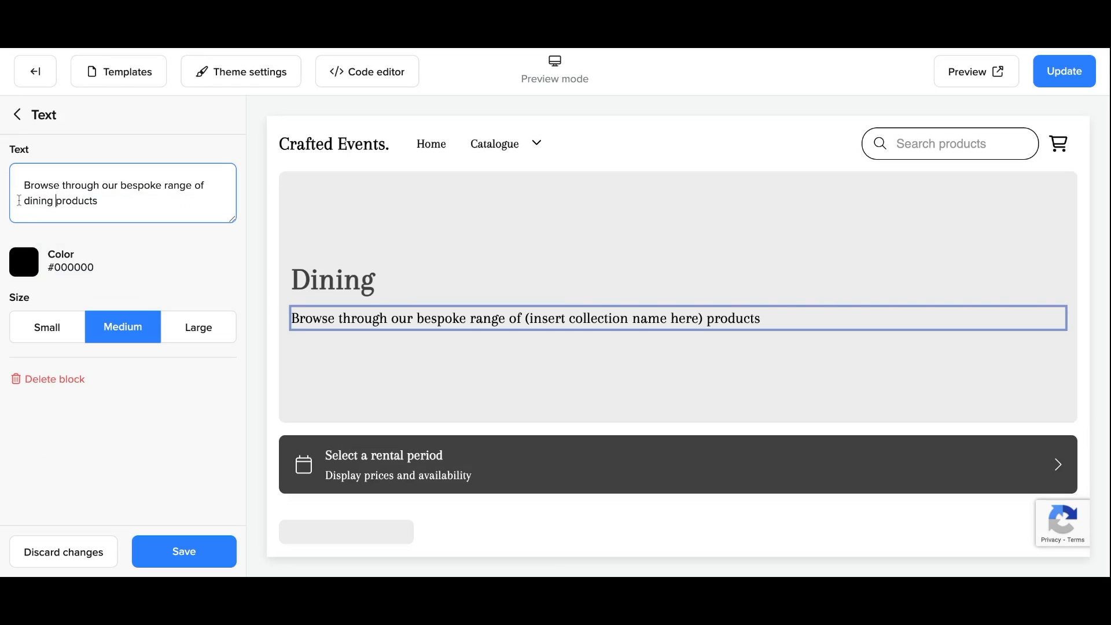
click(184, 551)
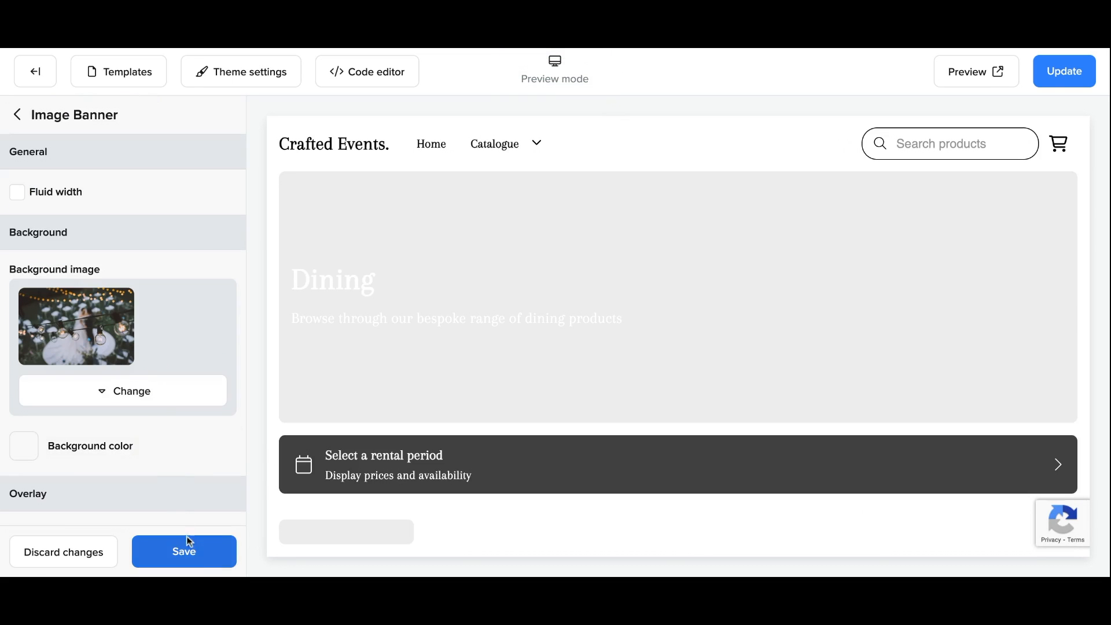
click(183, 551)
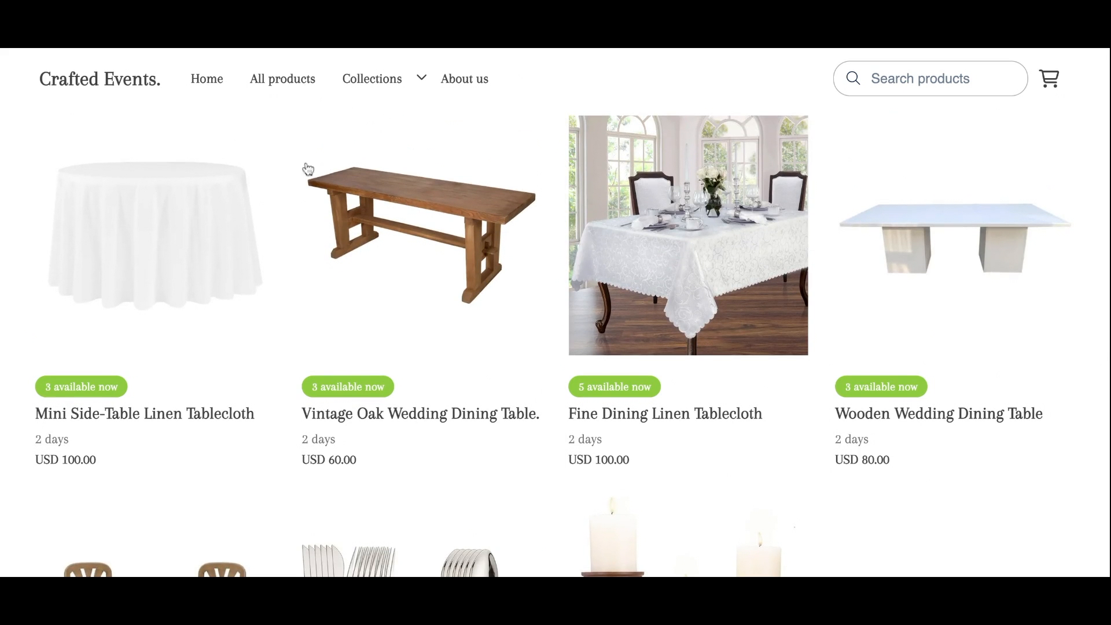
Browse the live storefront and its About us page.
scroll(down, 3)
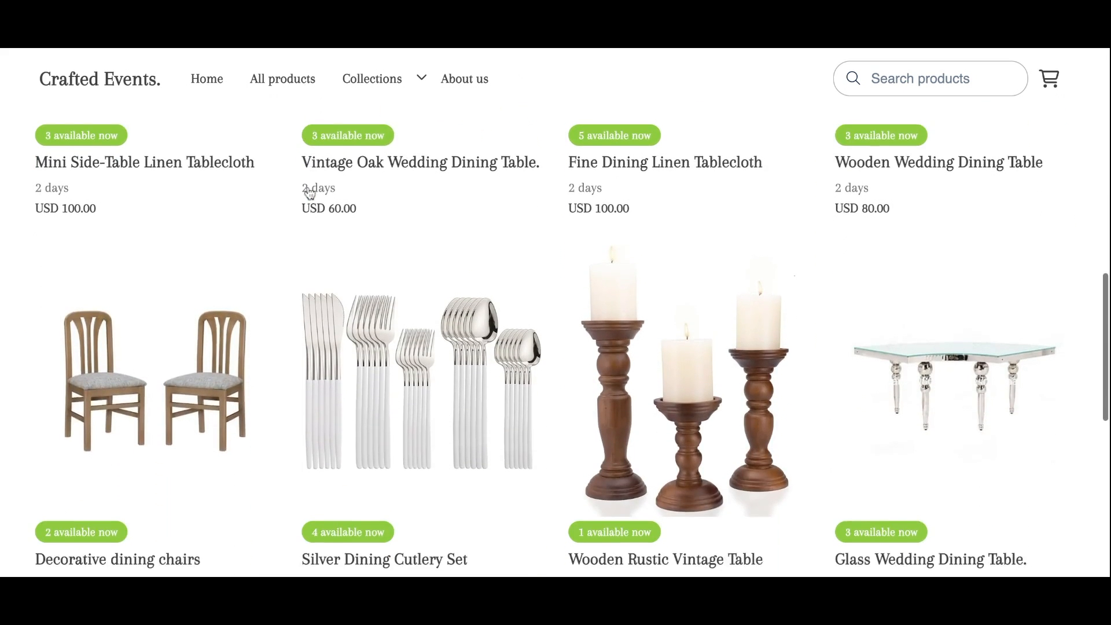
scroll(down, 3)
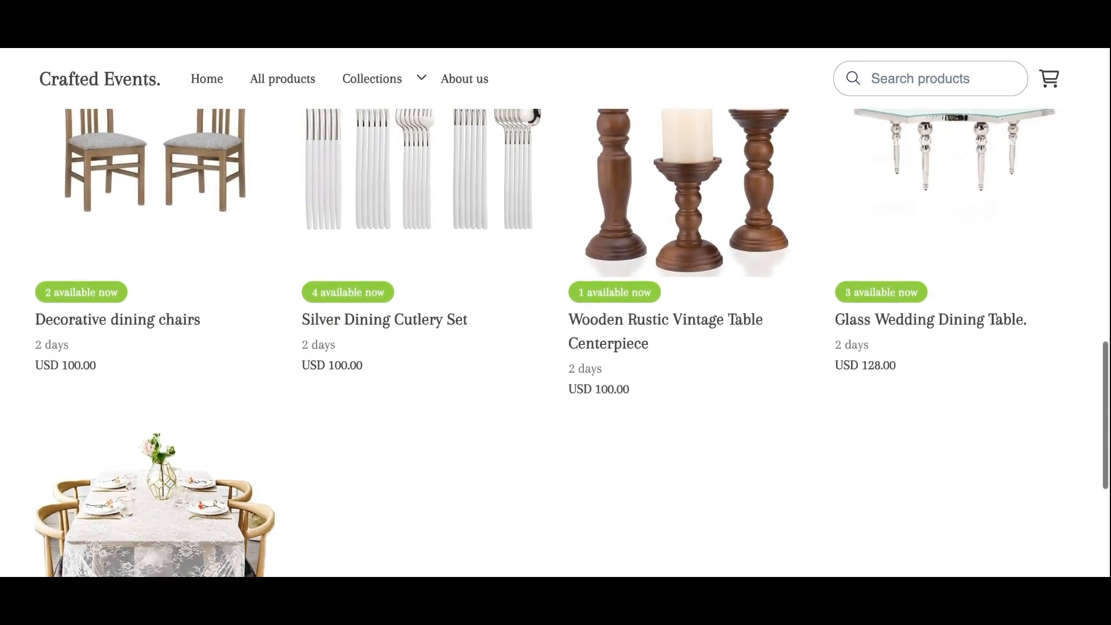
click(464, 78)
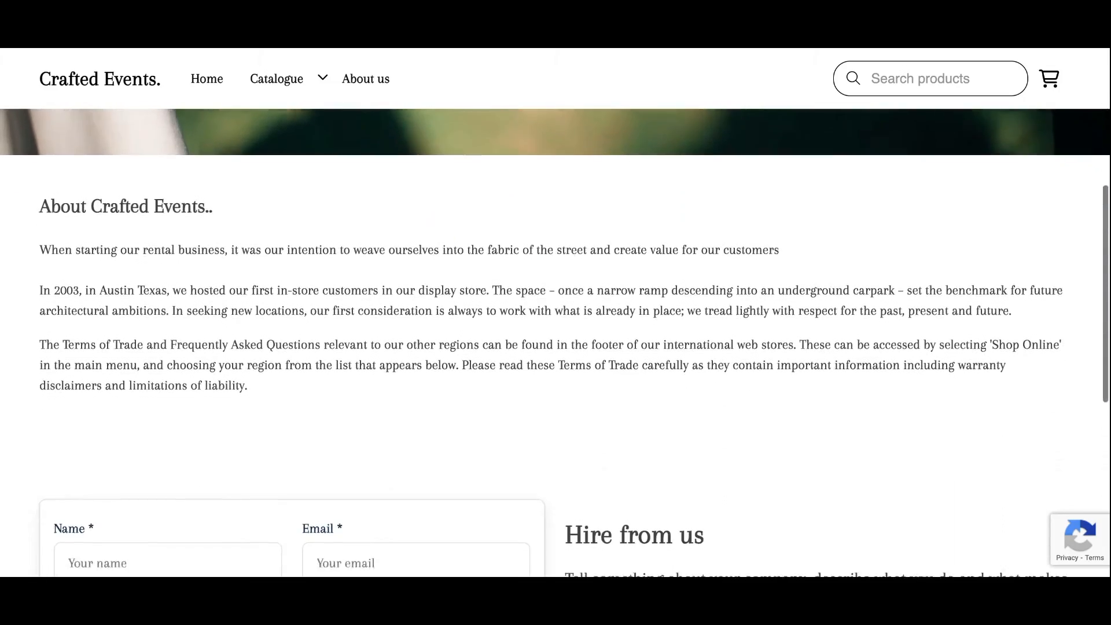
scroll(down, 3)
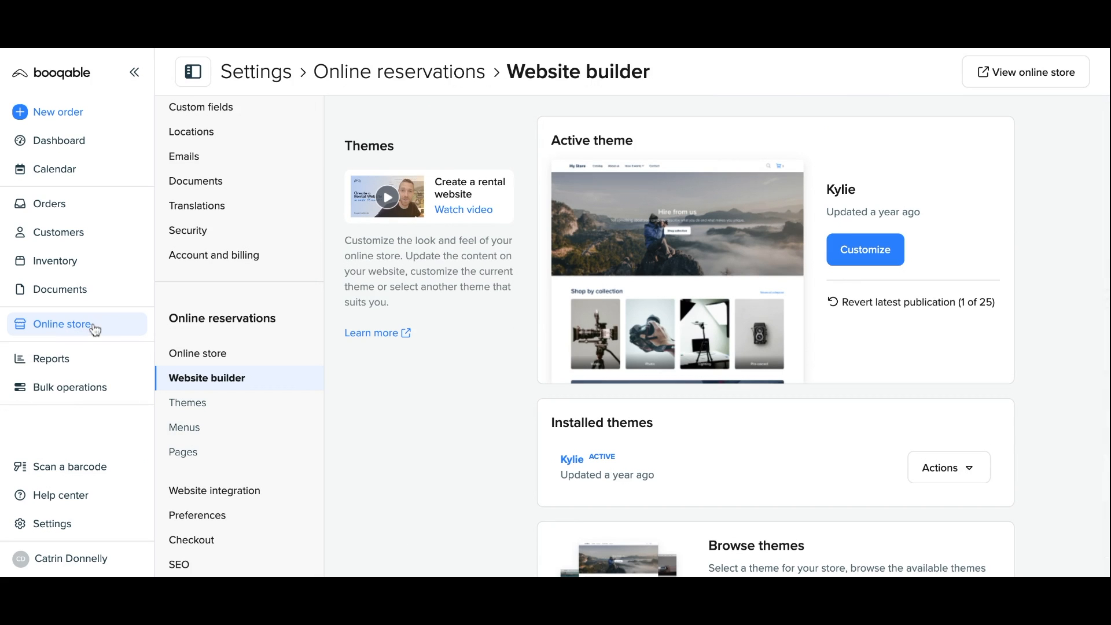
mouse_move(231, 385)
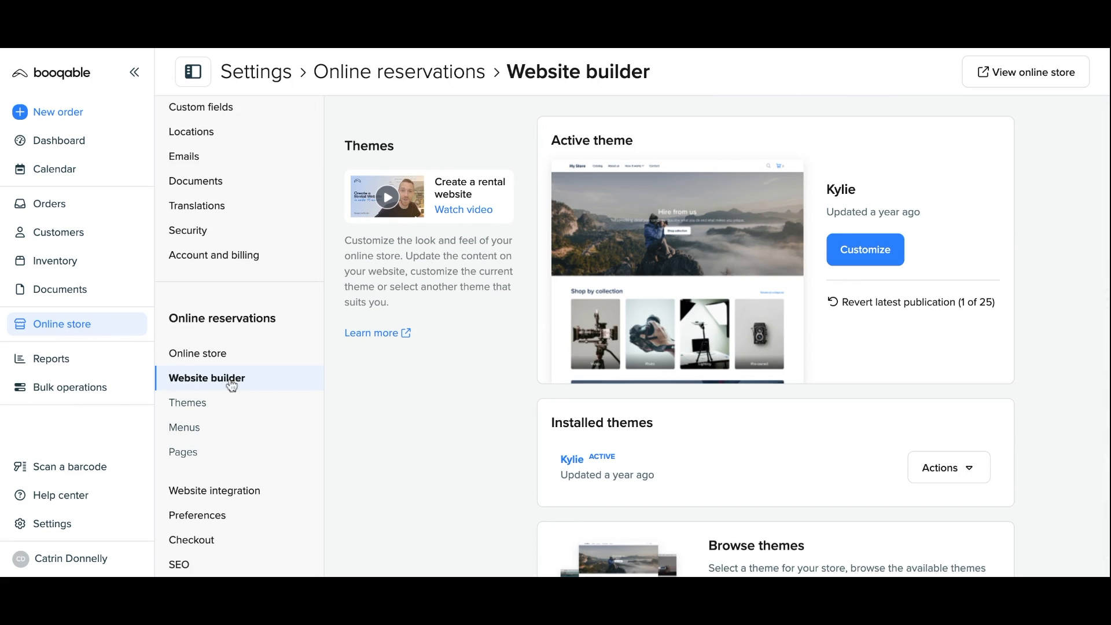
Open the active theme in the editor and go to its list of templates.
click(865, 250)
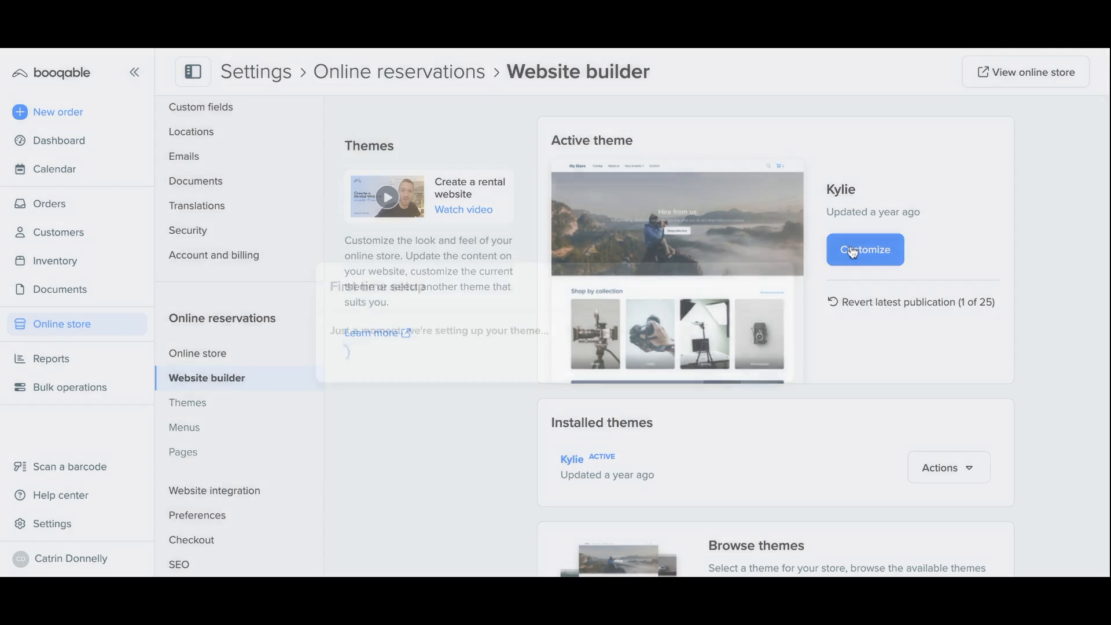
click(866, 250)
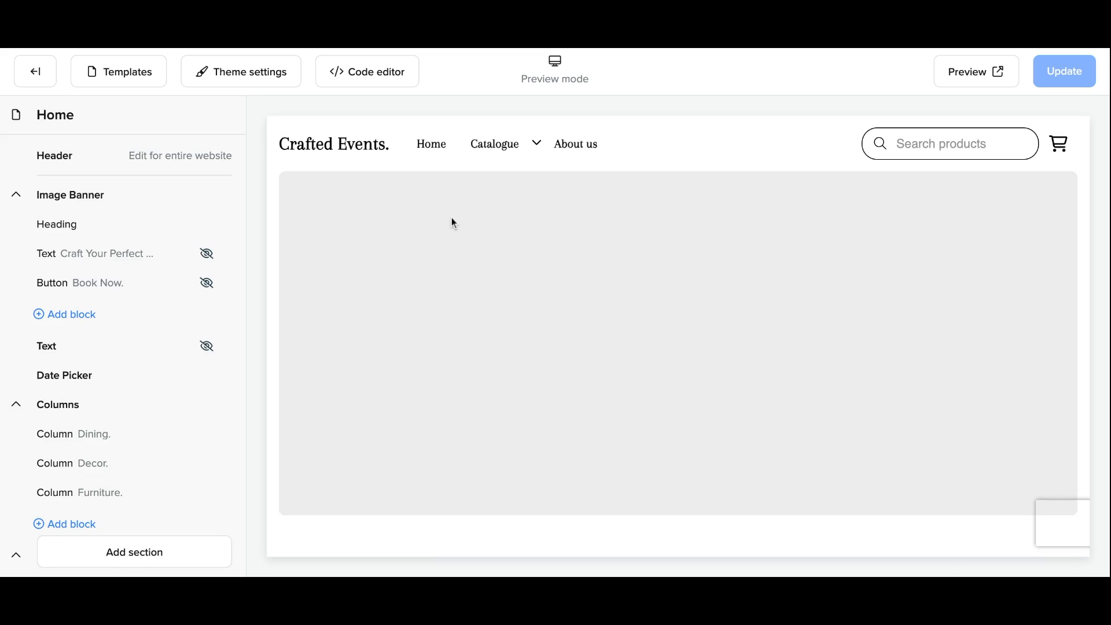
click(118, 71)
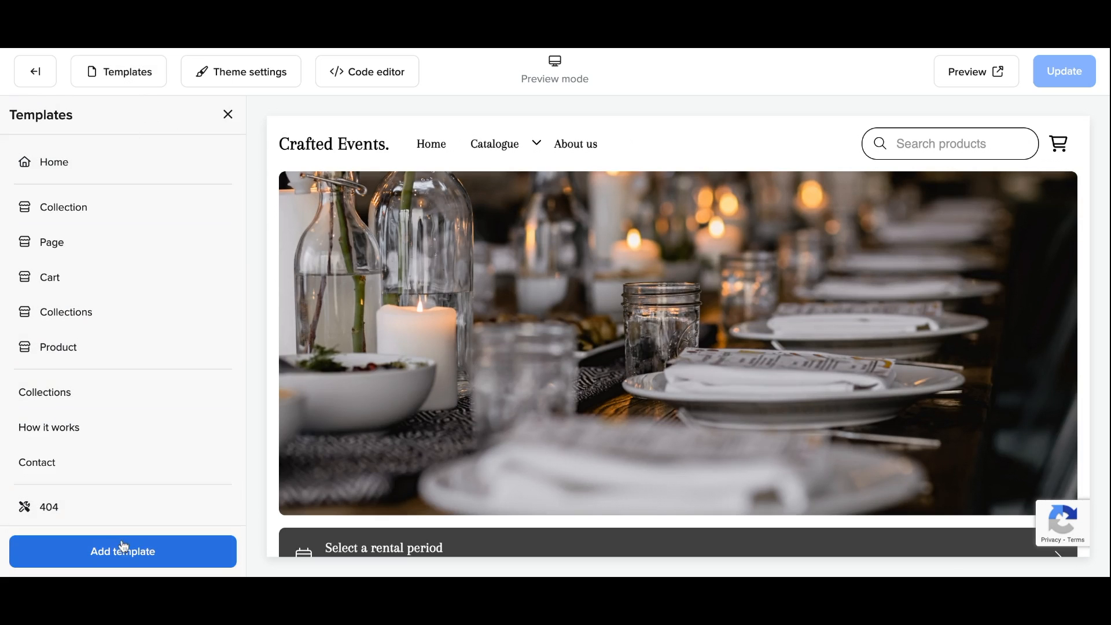
Add a new 'Collection template' based on an existing parent template.
click(122, 550)
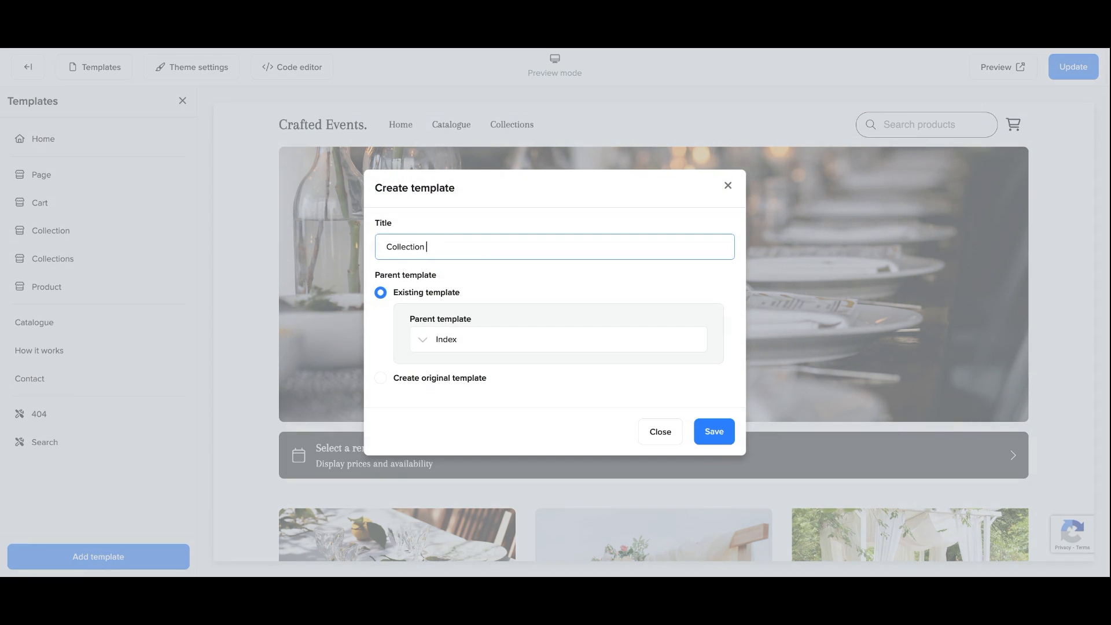
click(559, 339)
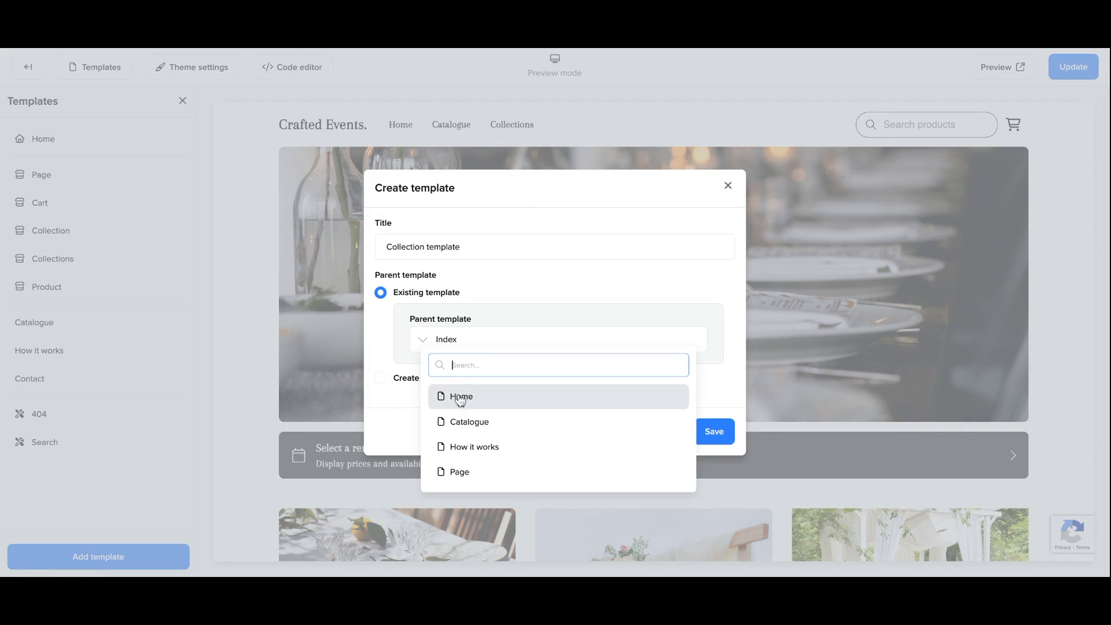
click(380, 345)
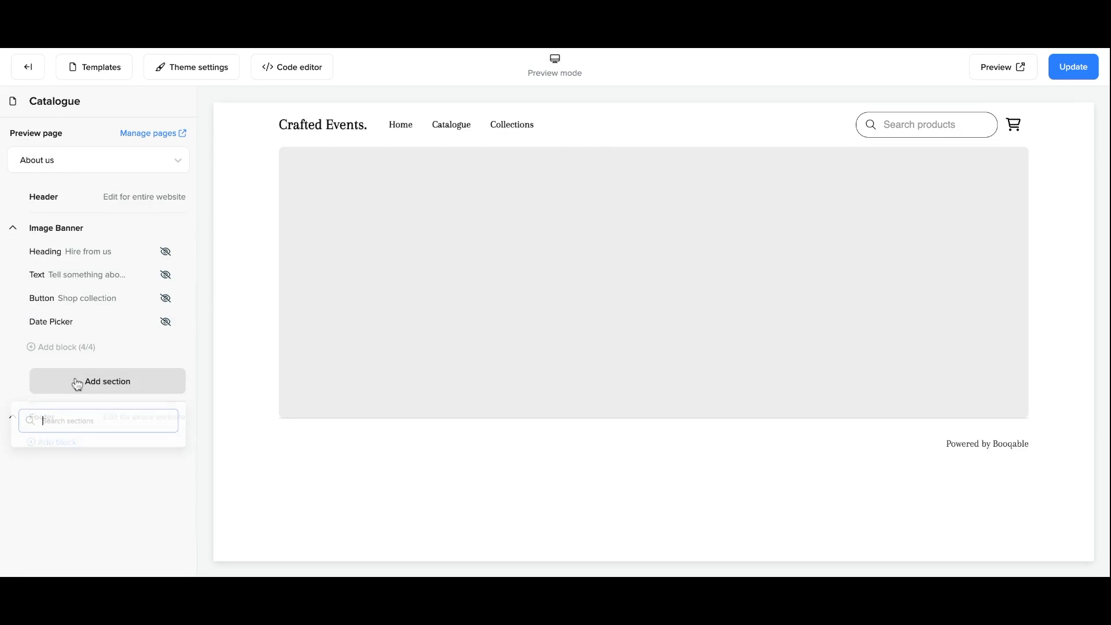
Add a Date Picker section and a Products section to the template and save.
click(106, 381)
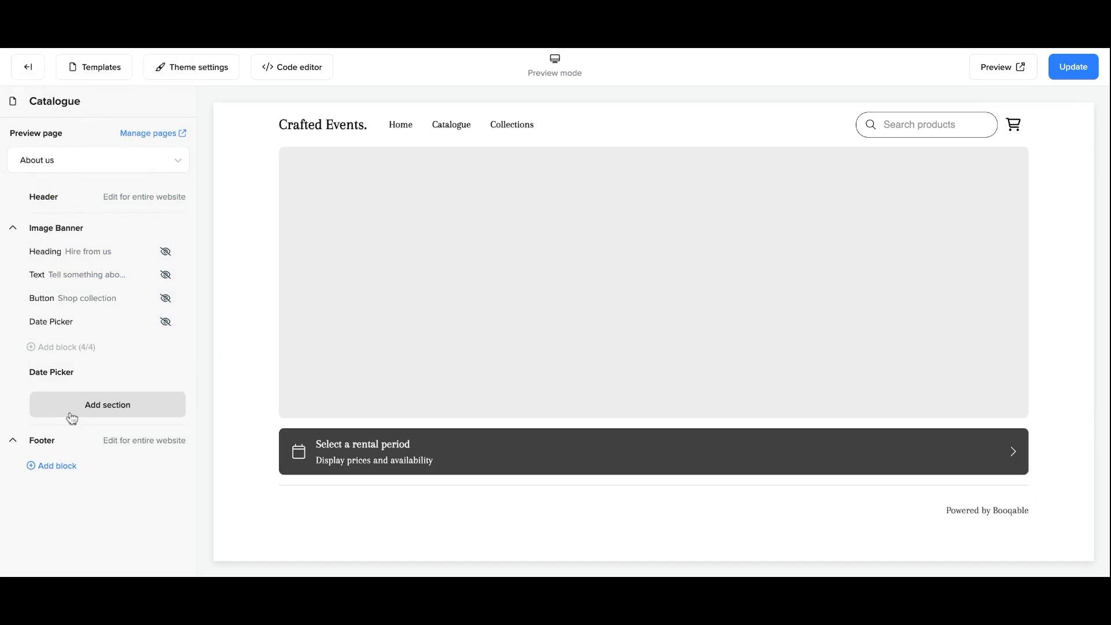
click(107, 405)
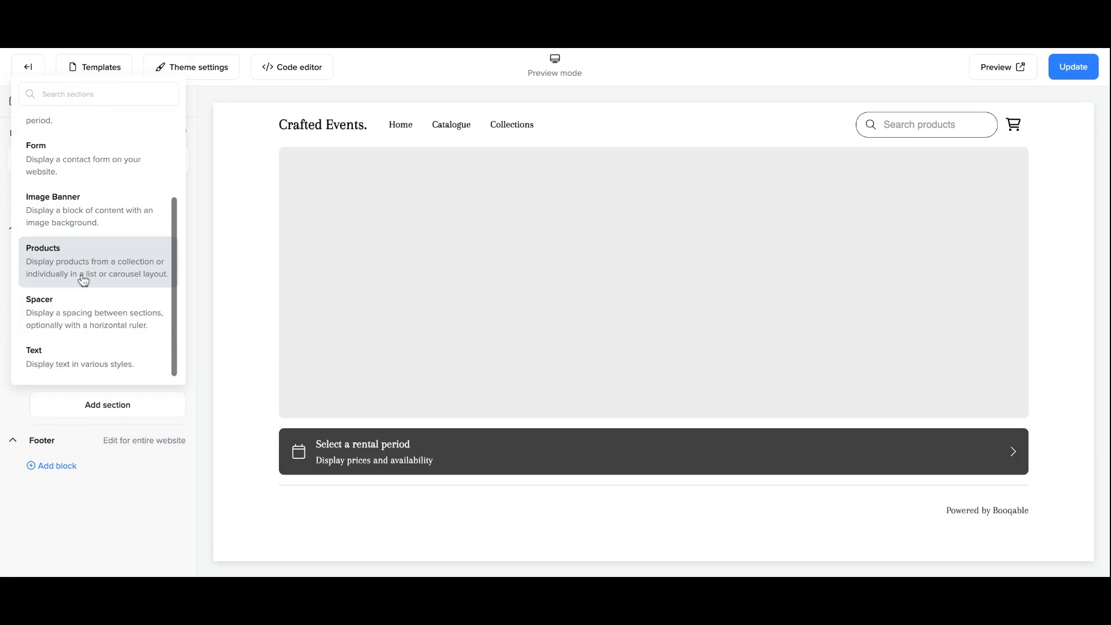
click(44, 248)
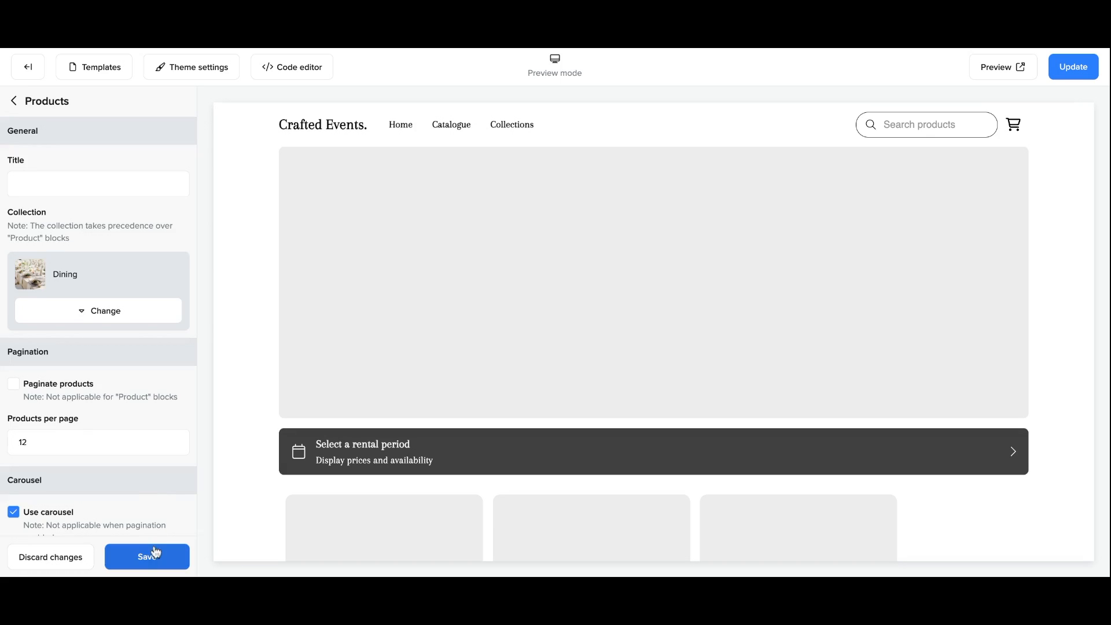
click(147, 557)
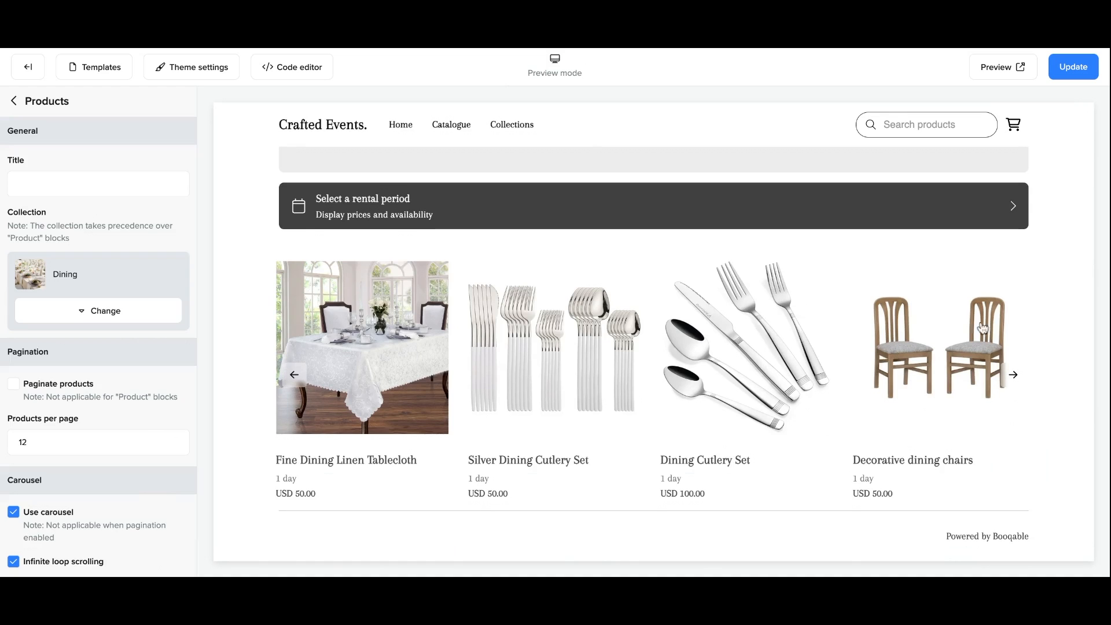
click(1012, 375)
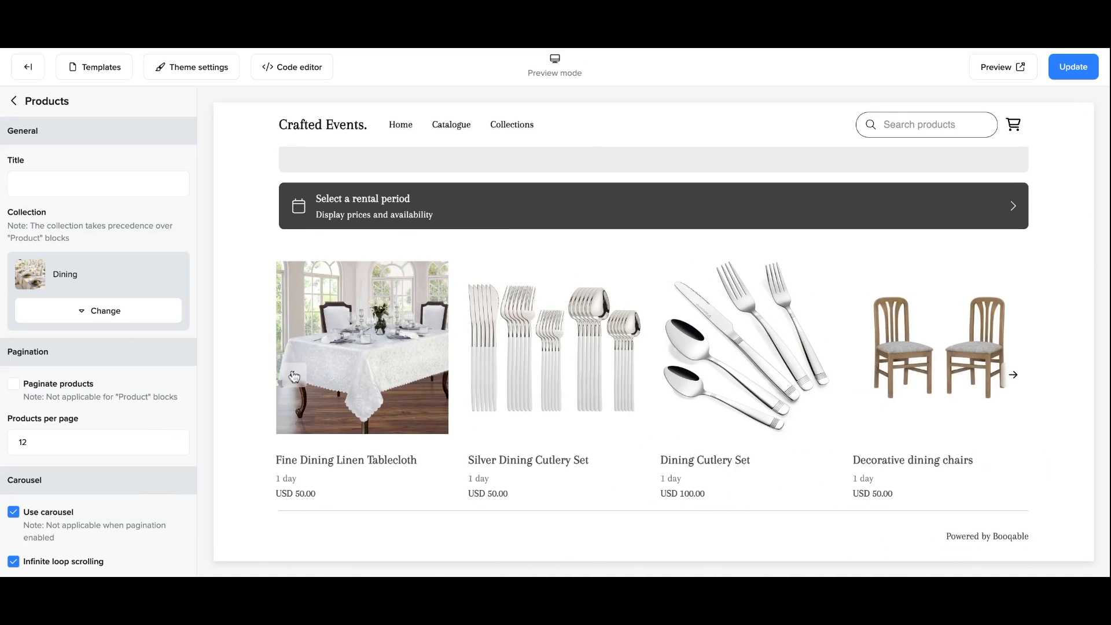
Delete the Dining collection from the Products section so it has no fixed collection.
click(97, 310)
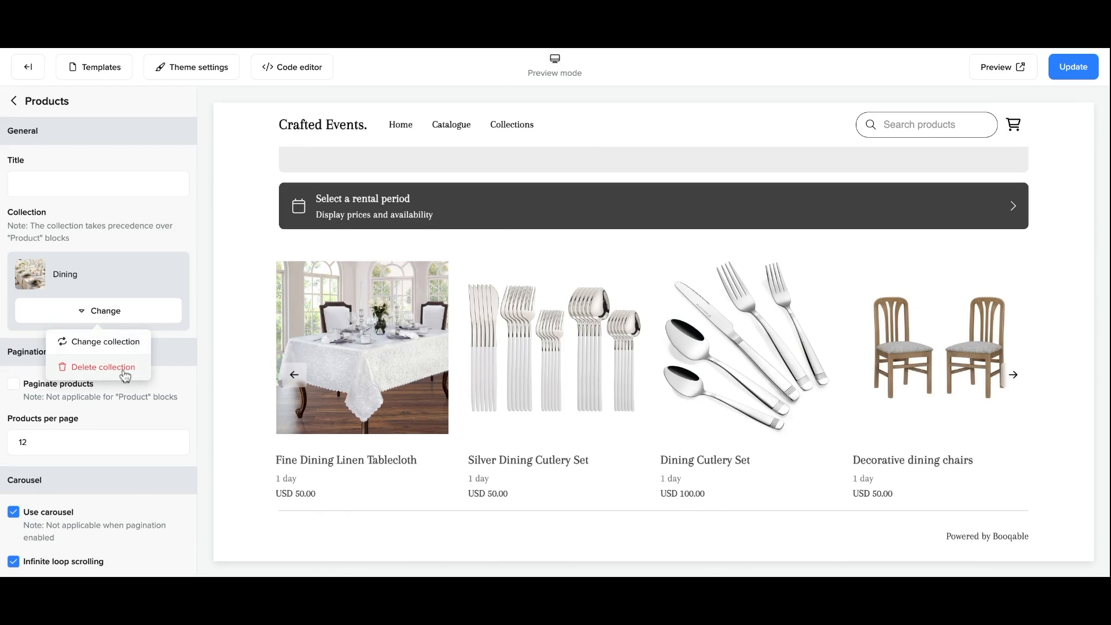
click(103, 367)
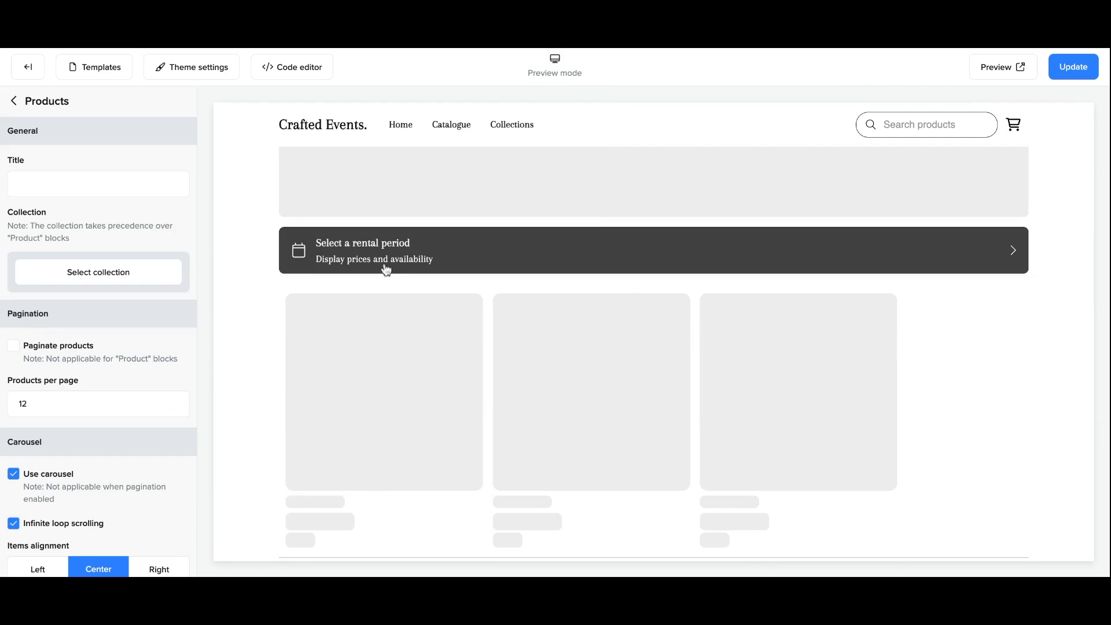
click(13, 102)
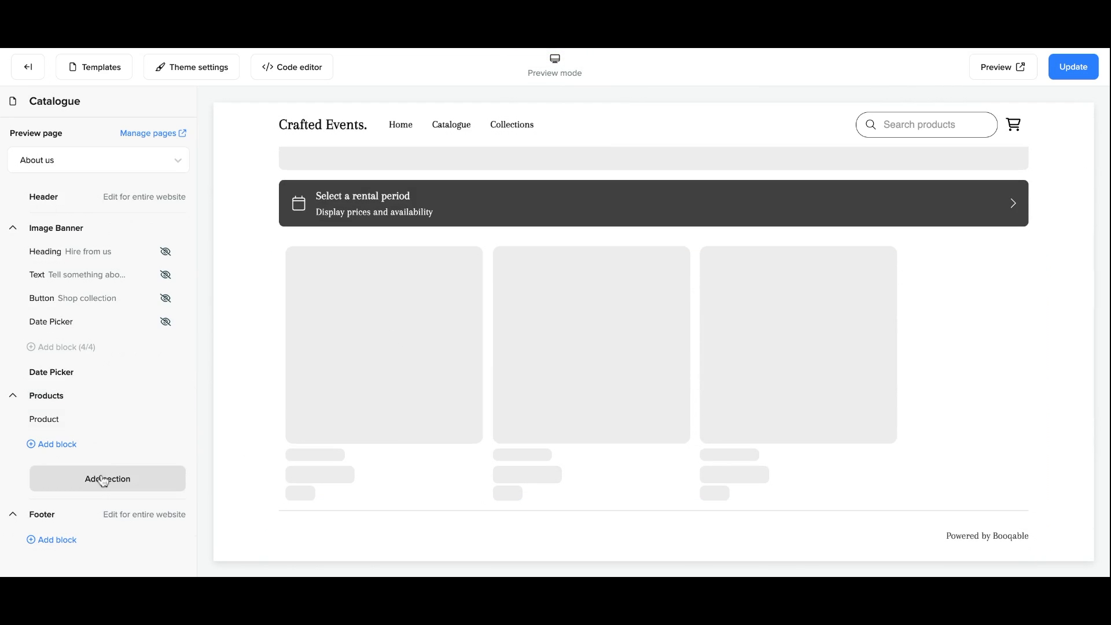
click(108, 479)
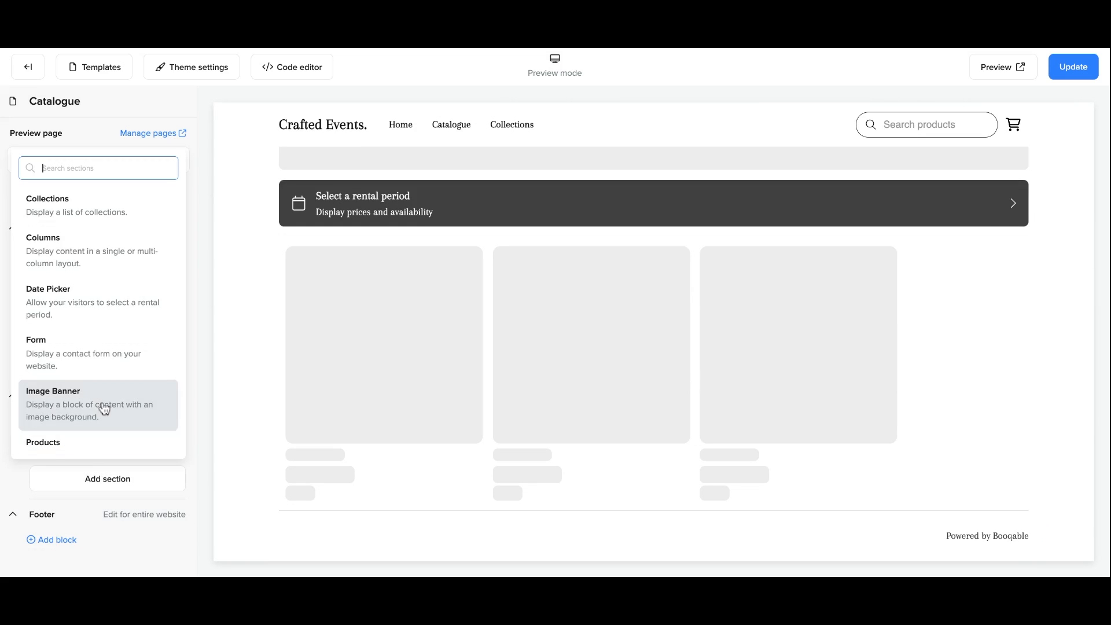
scroll(down, 3)
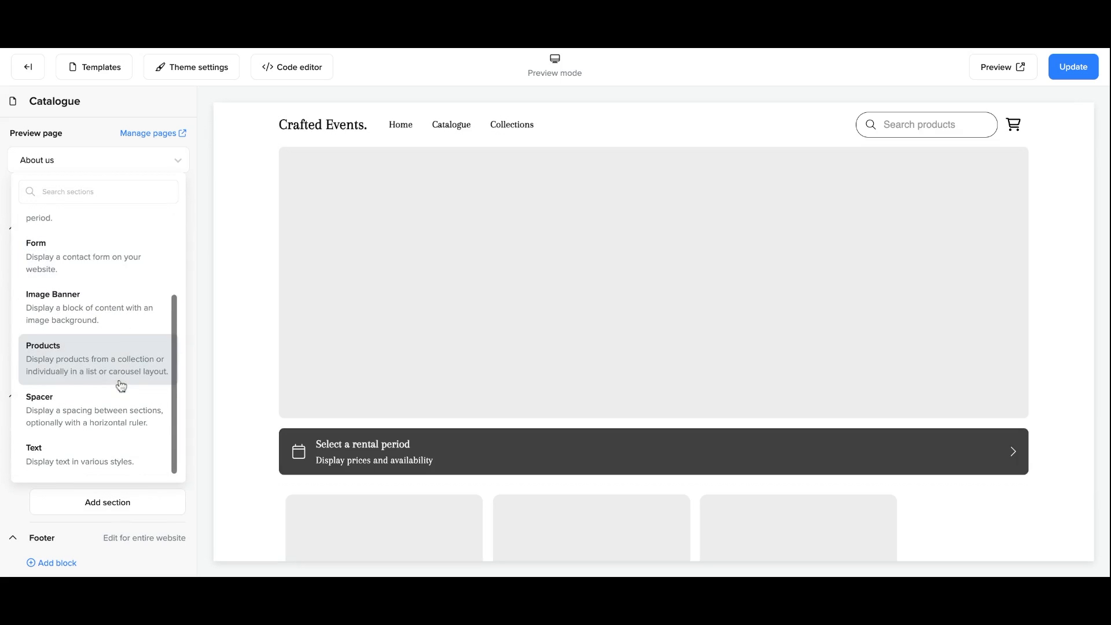
click(44, 345)
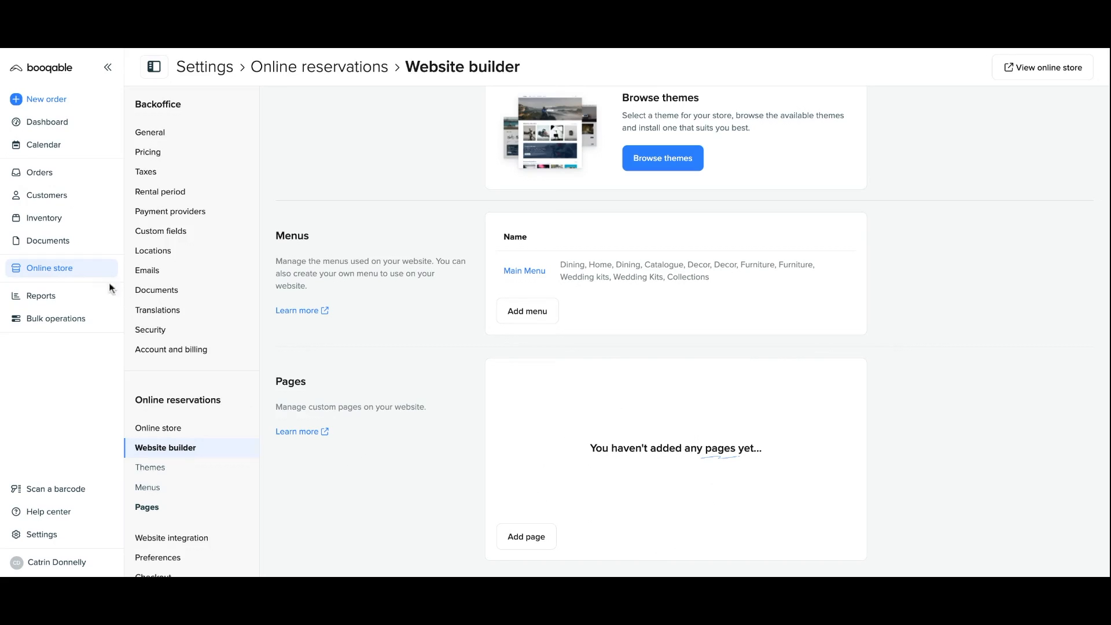
mouse_move(179, 520)
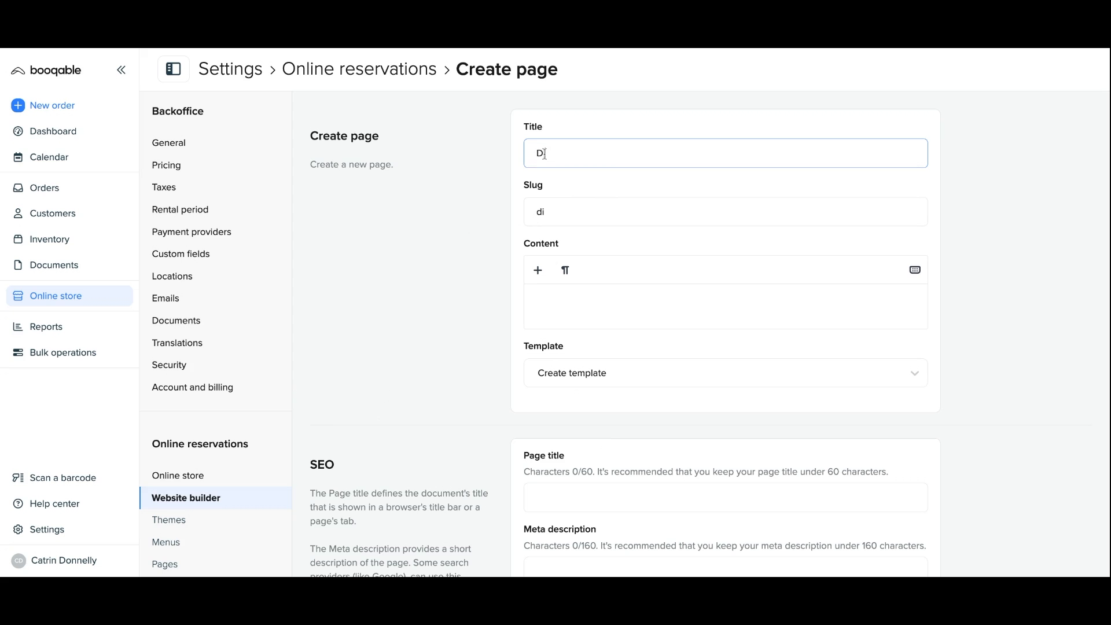
Give the page the 'dining' slug, the Collections template, and the SEO title 'Dining equipment for rent'.
text(ining)
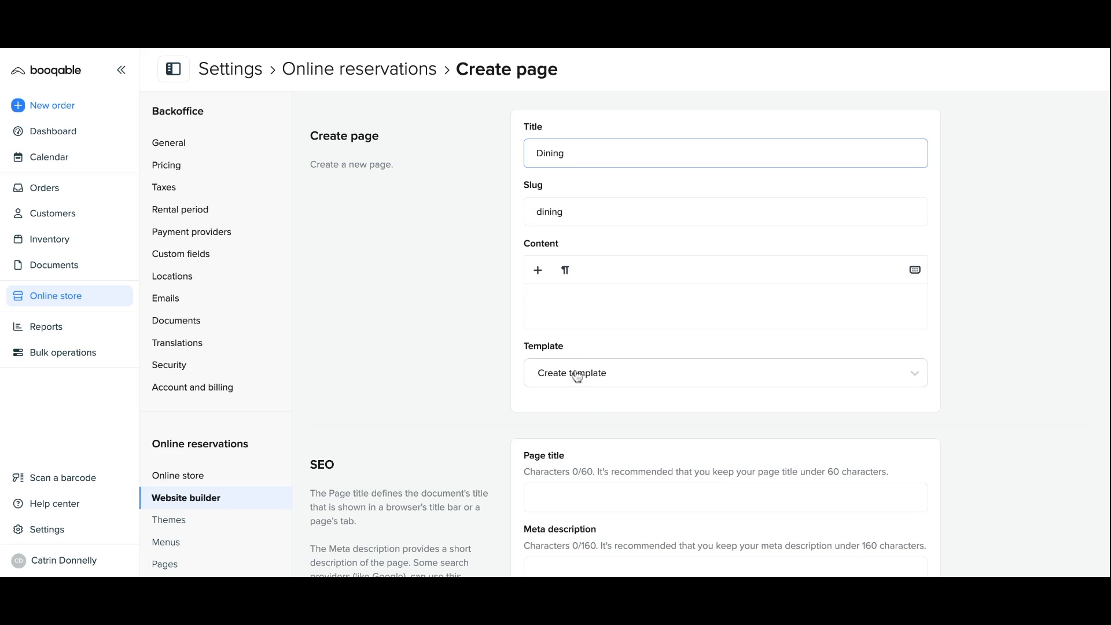
click(725, 372)
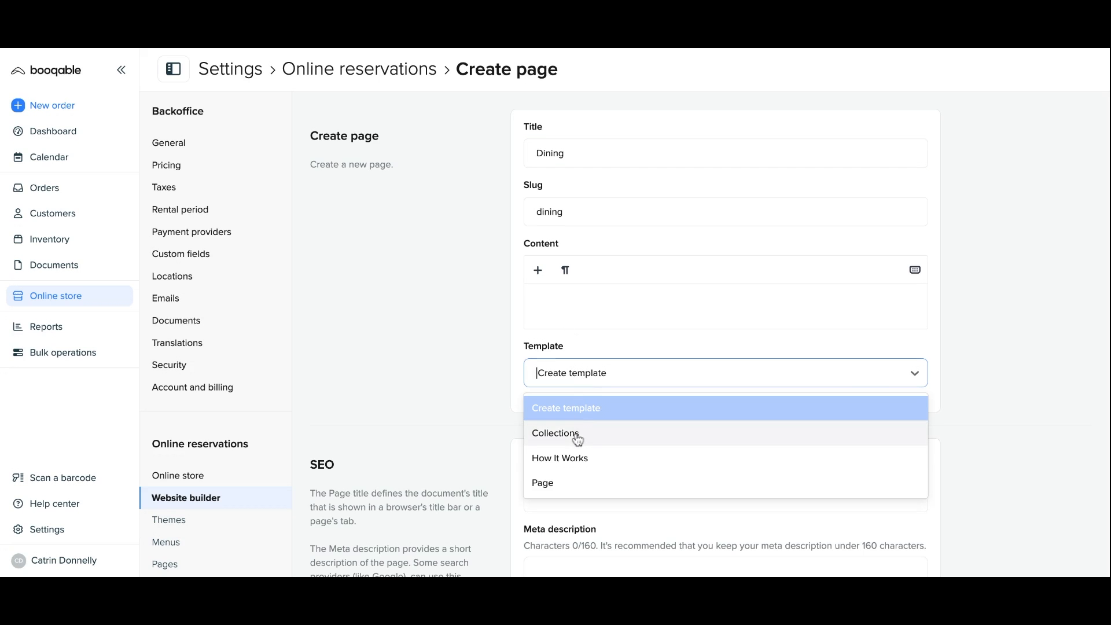
click(556, 433)
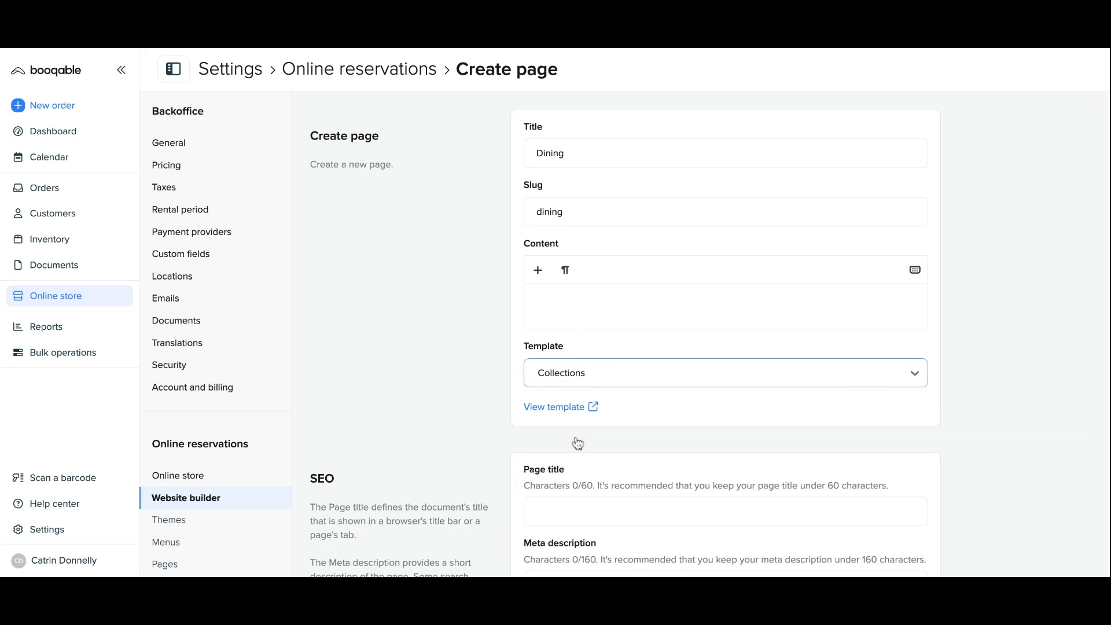
scroll(down, 3)
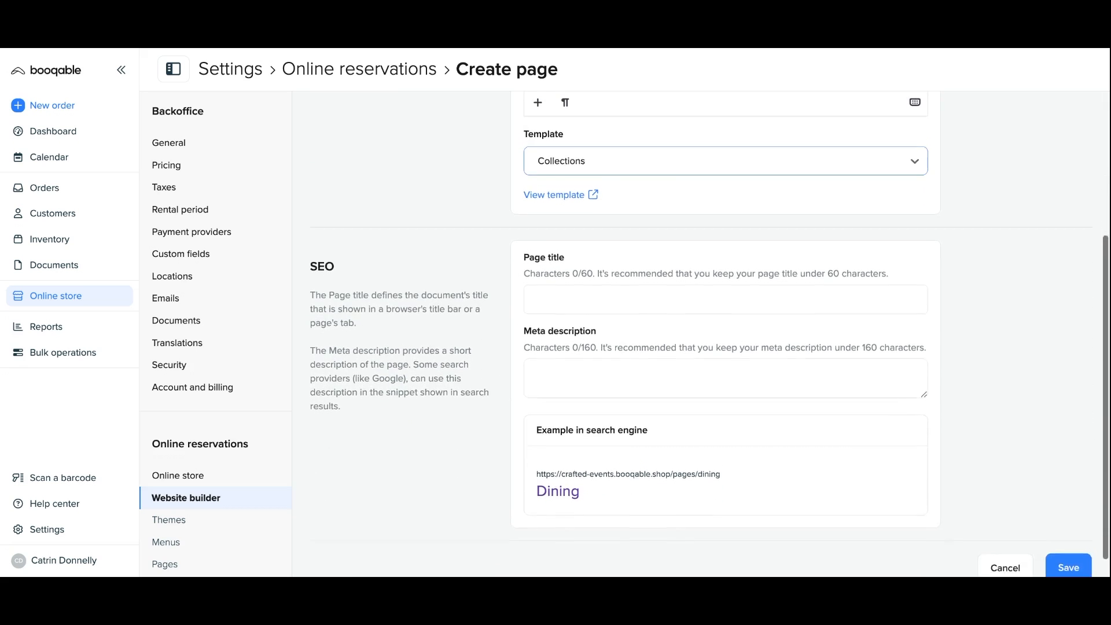
text(Dining equipment for rent)
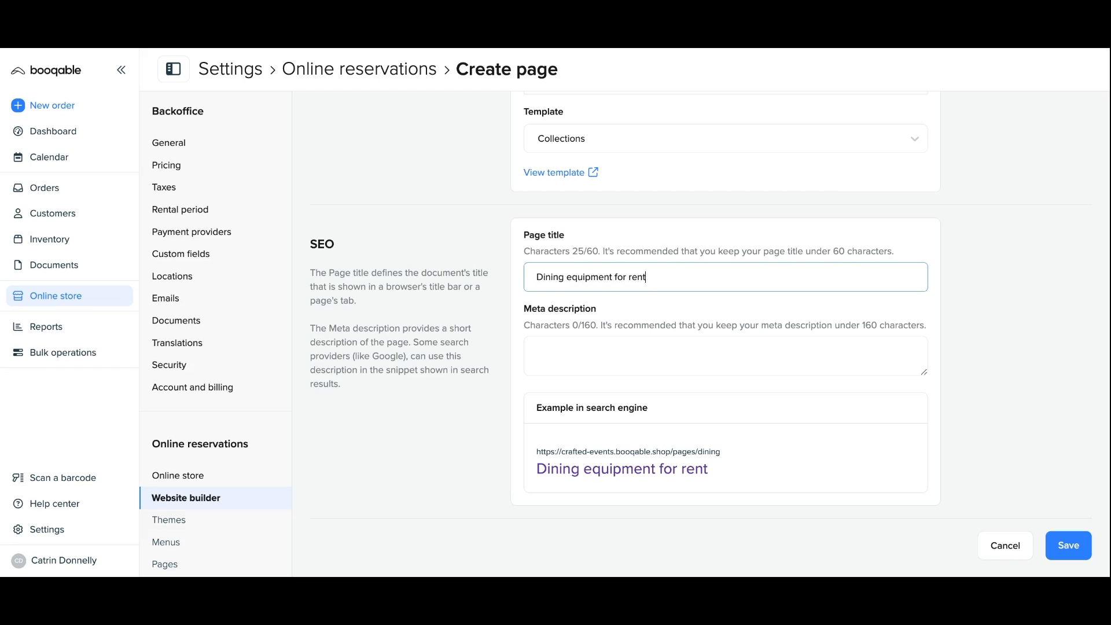
text(..)
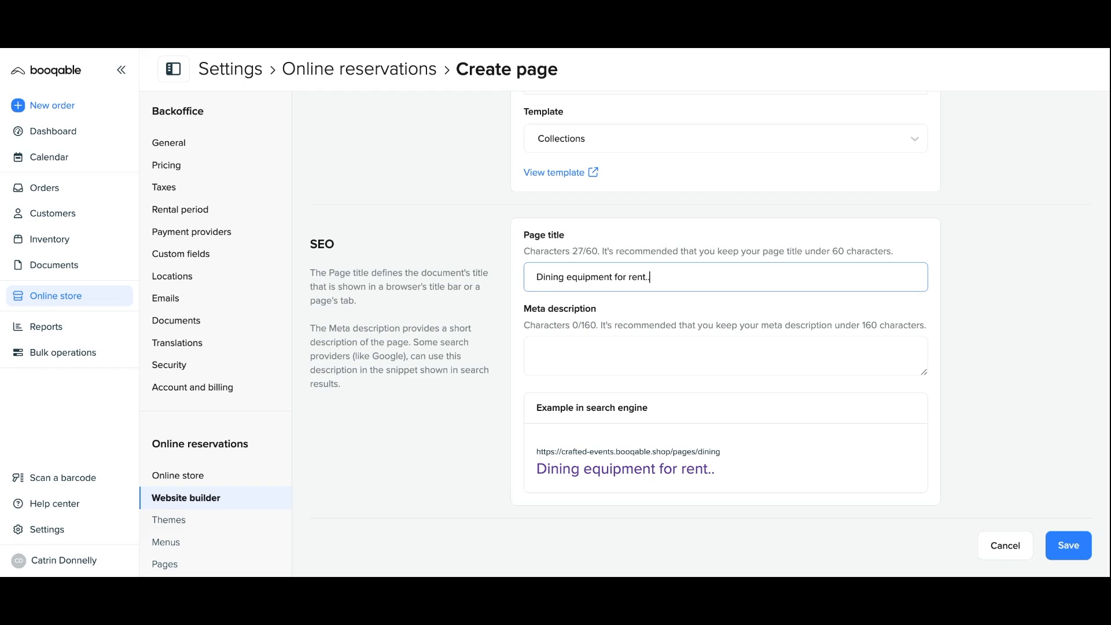
Fill the meta description 'Browse through our bespoke quality dining pieces, perfect for your special day.' and save the page.
click(726, 355)
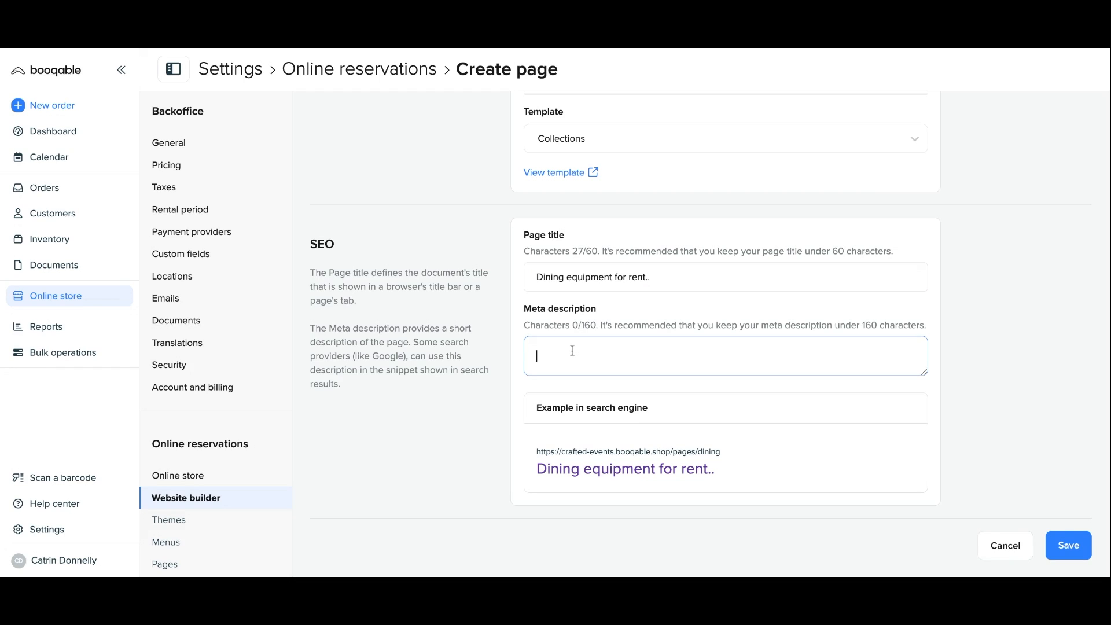
text(Browse thro)
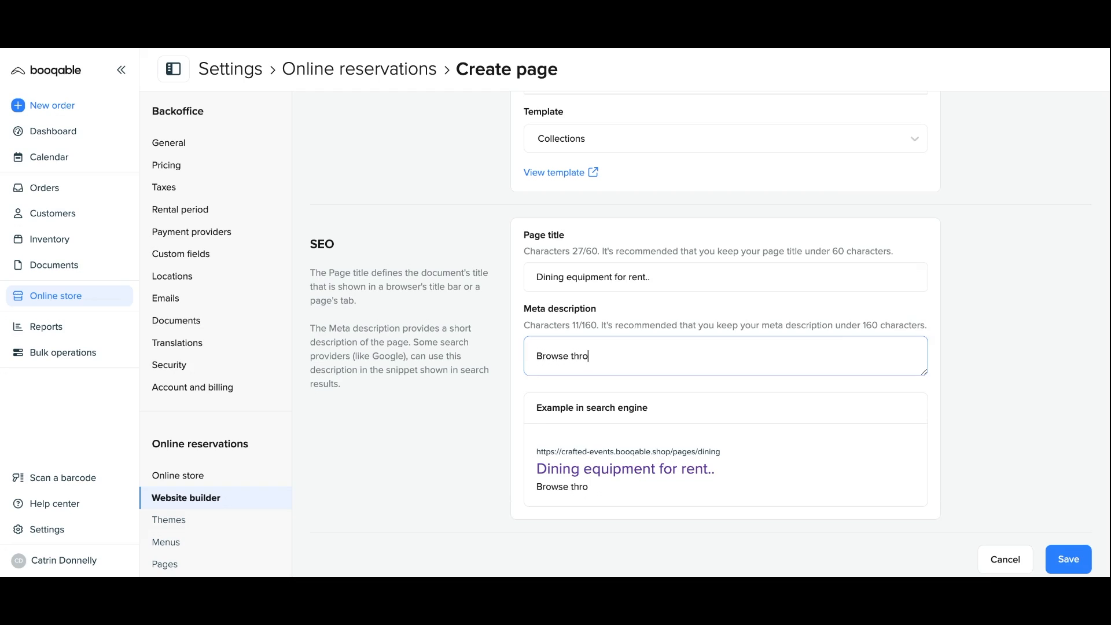
text(ugh our bespoke range of)
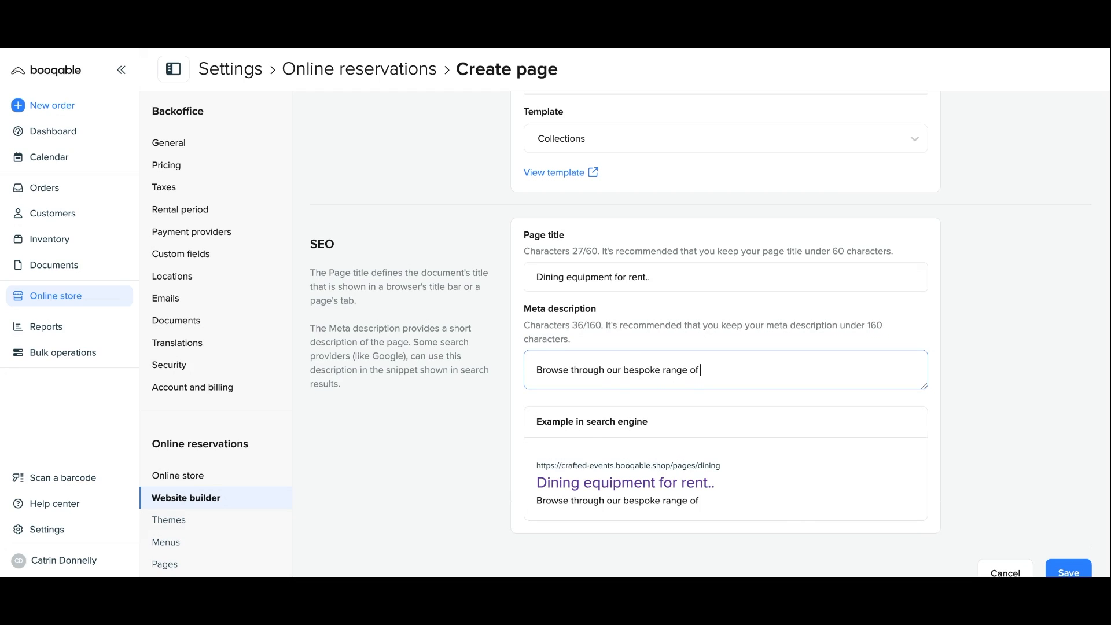
text(qual)
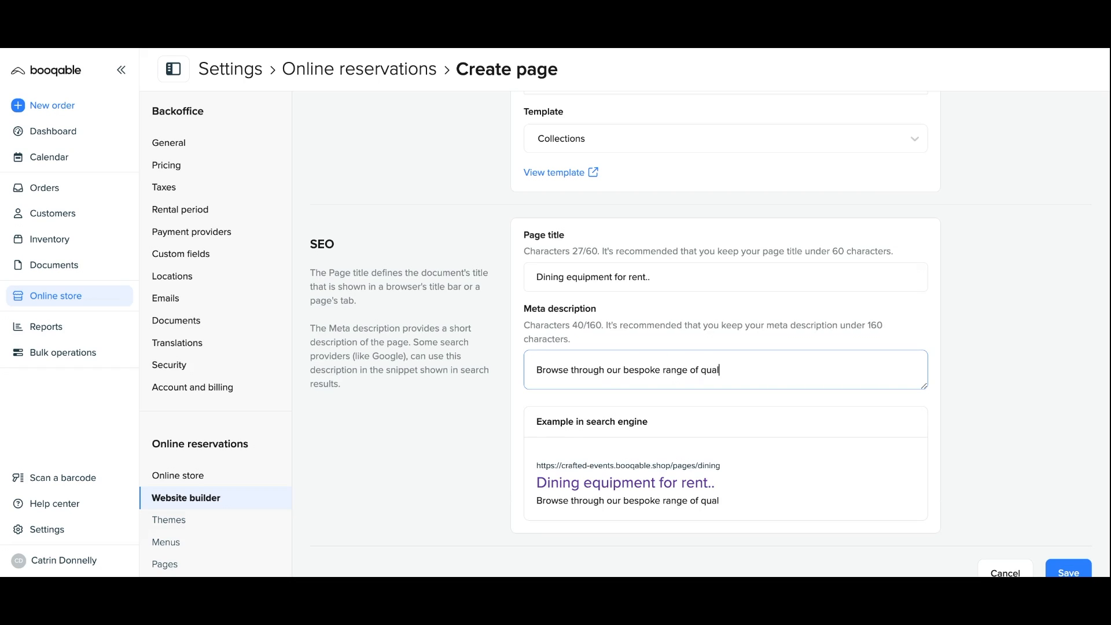
text(ity dini)
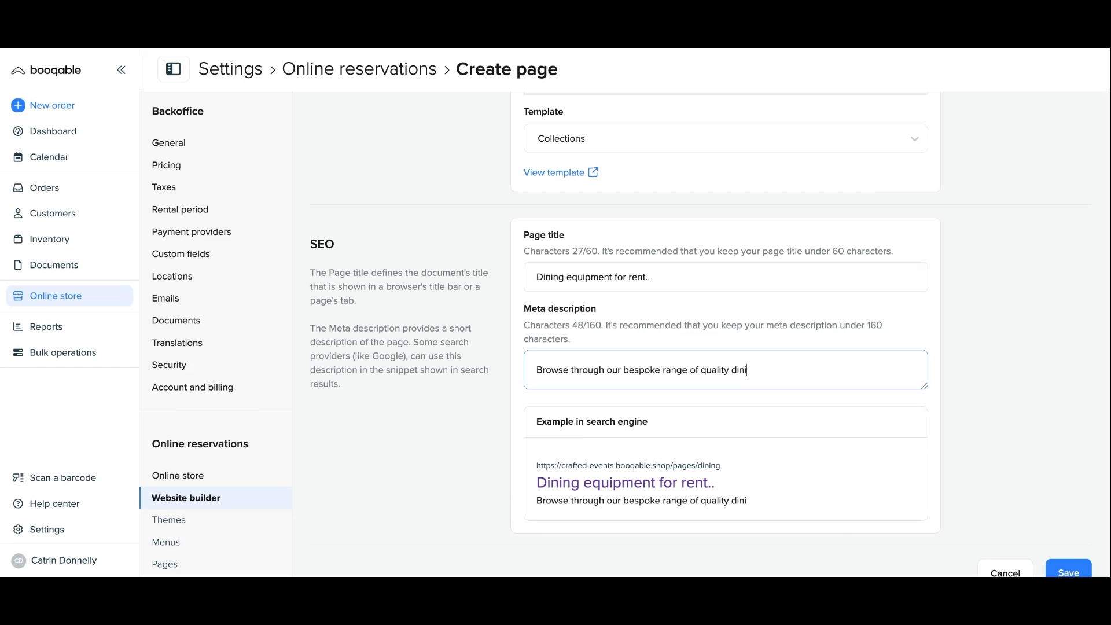
text(ng pieces.)
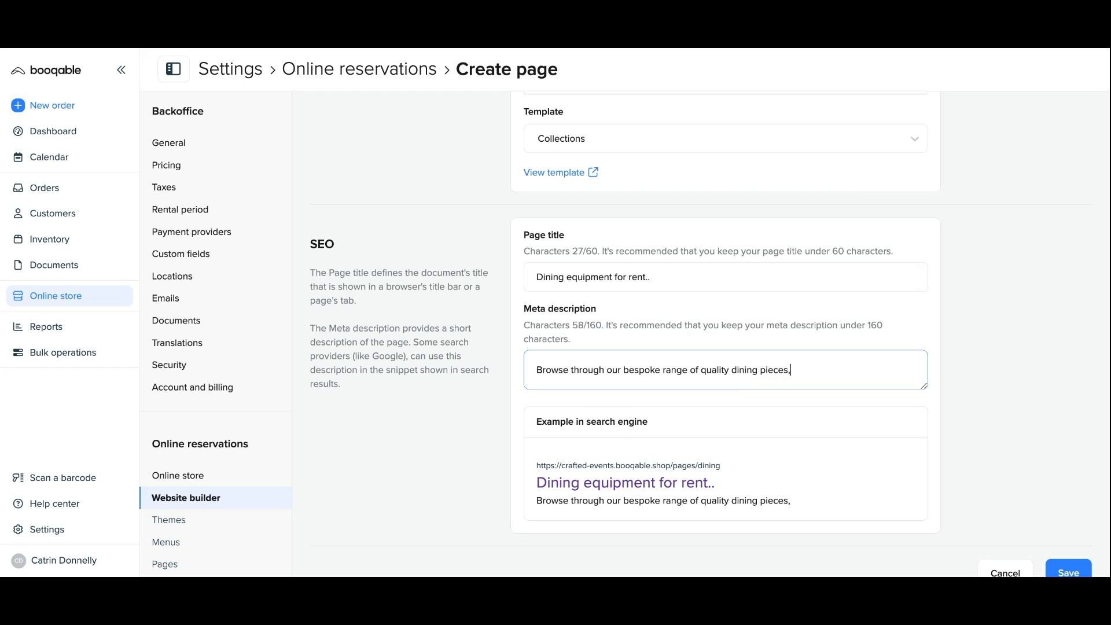
text(perfect)
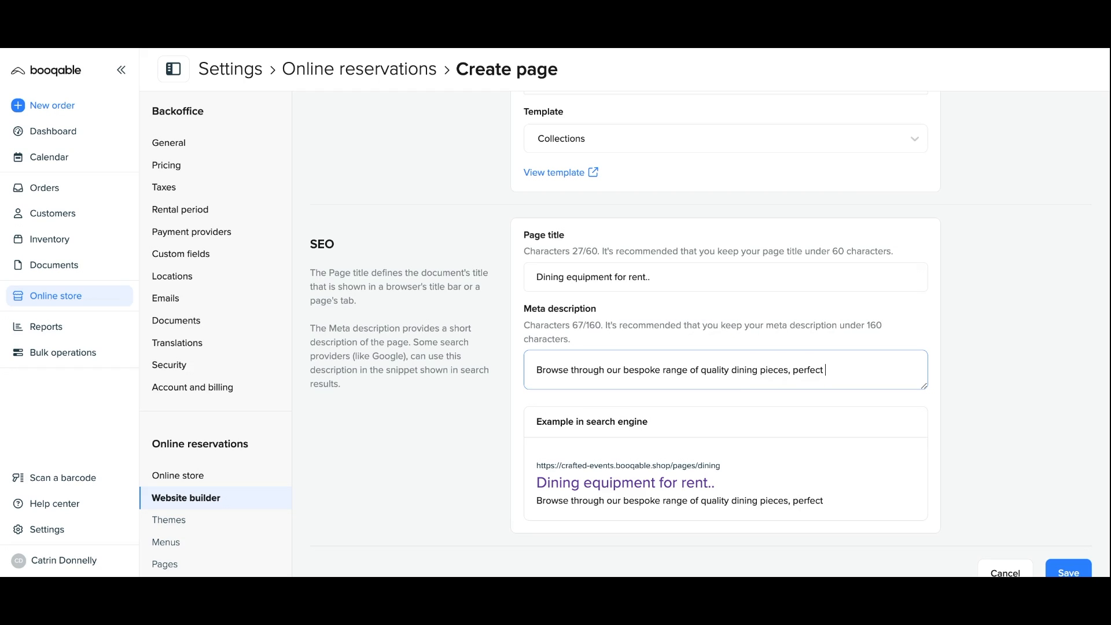
text(for your special)
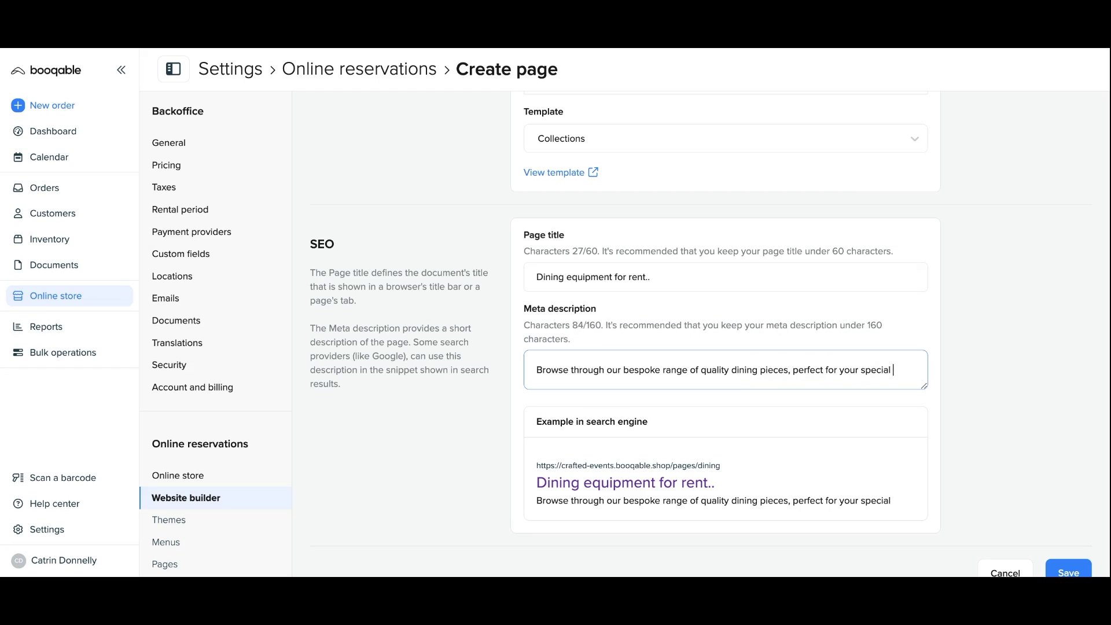
text(day.)
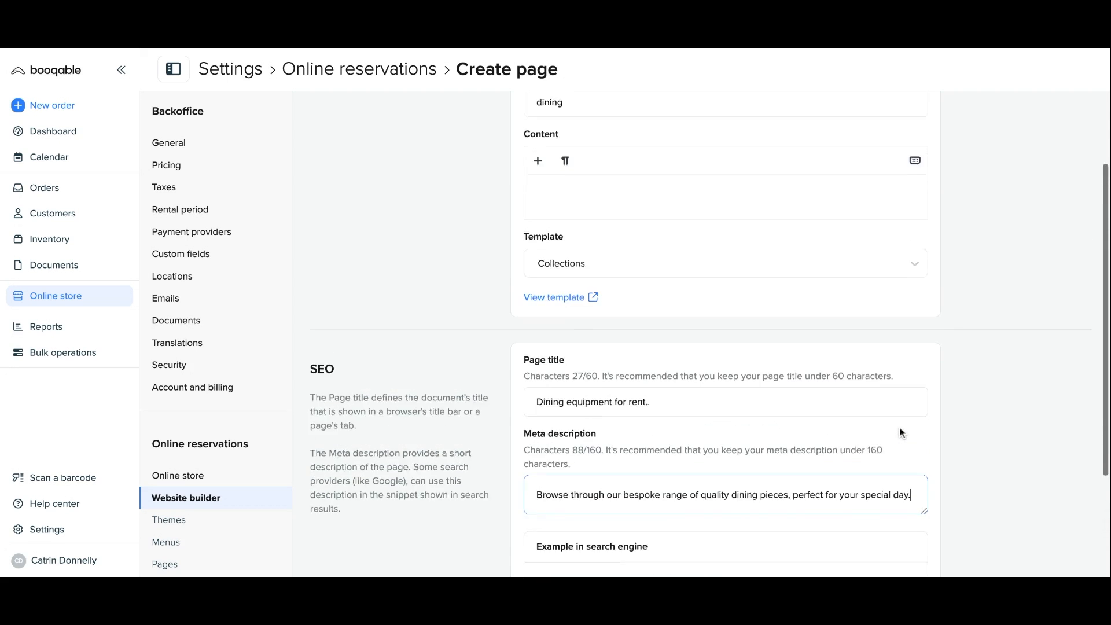
scroll(down, 3)
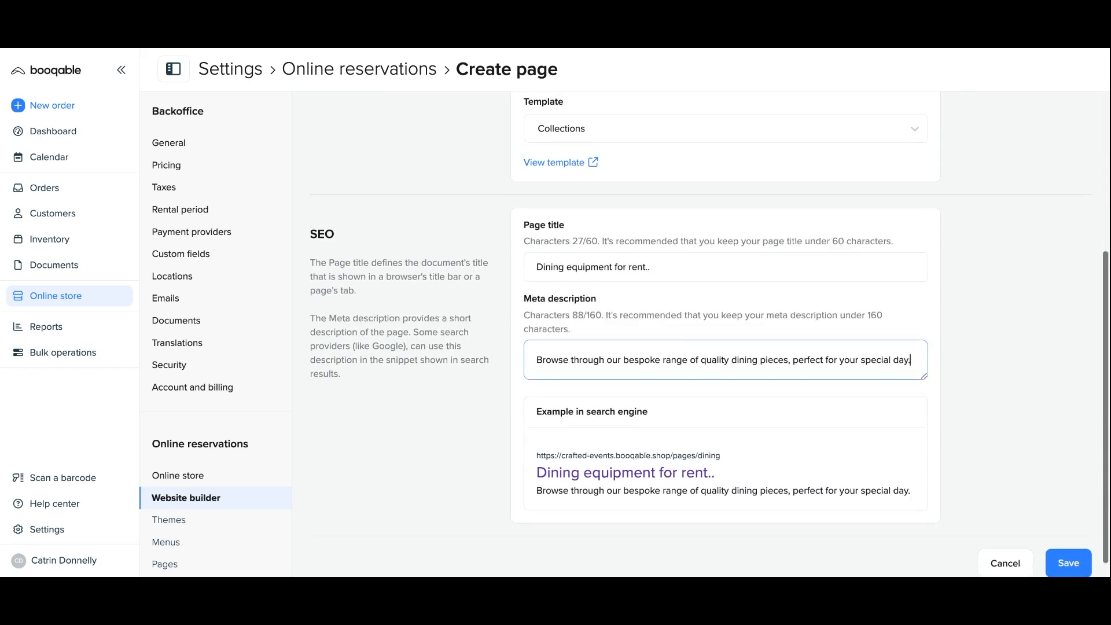
click(1069, 563)
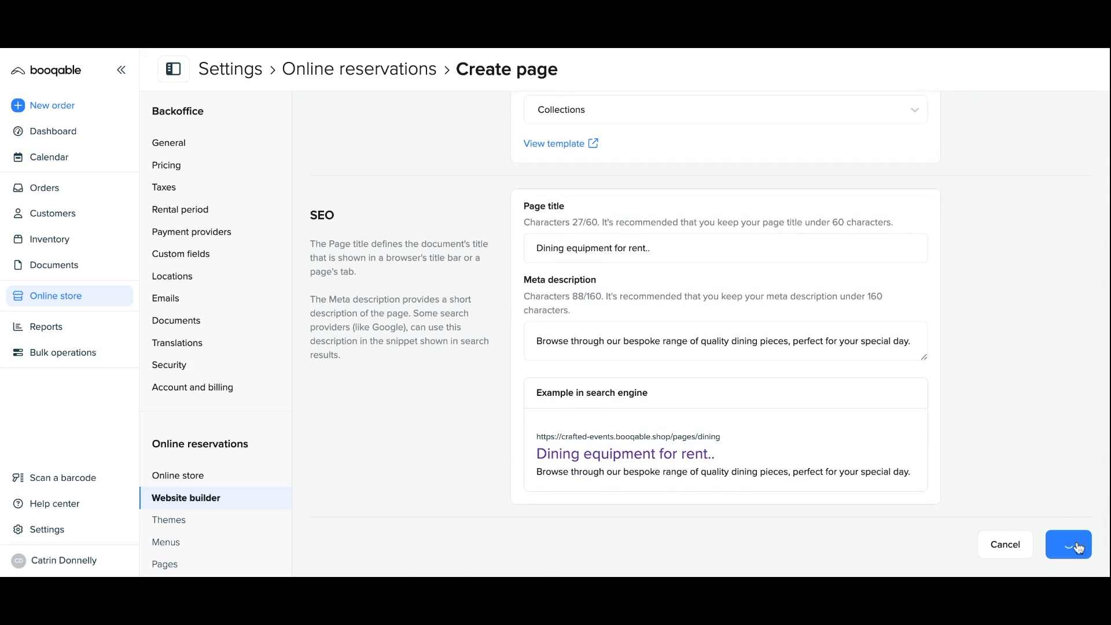
Return to the website builder overview and open the Main Menu settings.
click(1069, 544)
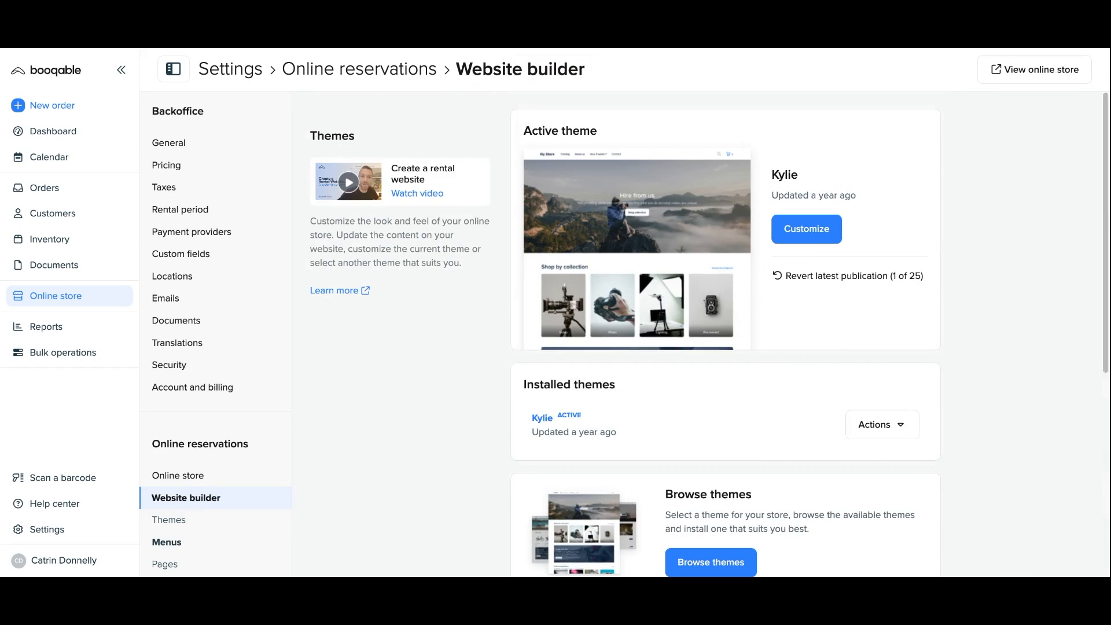
scroll(down, 3)
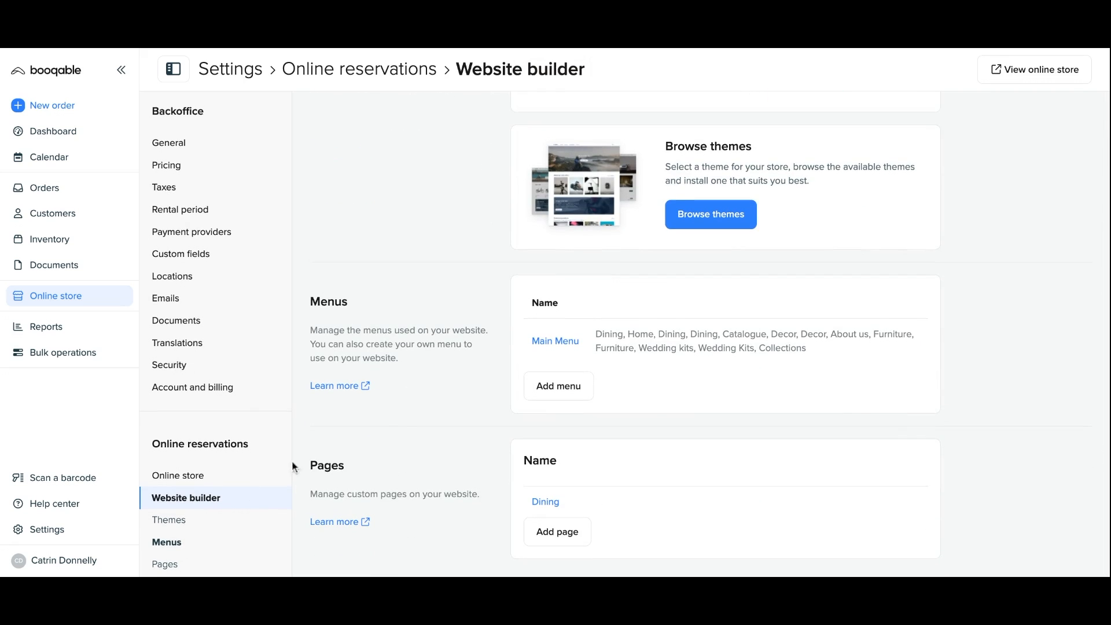
scroll(down, 3)
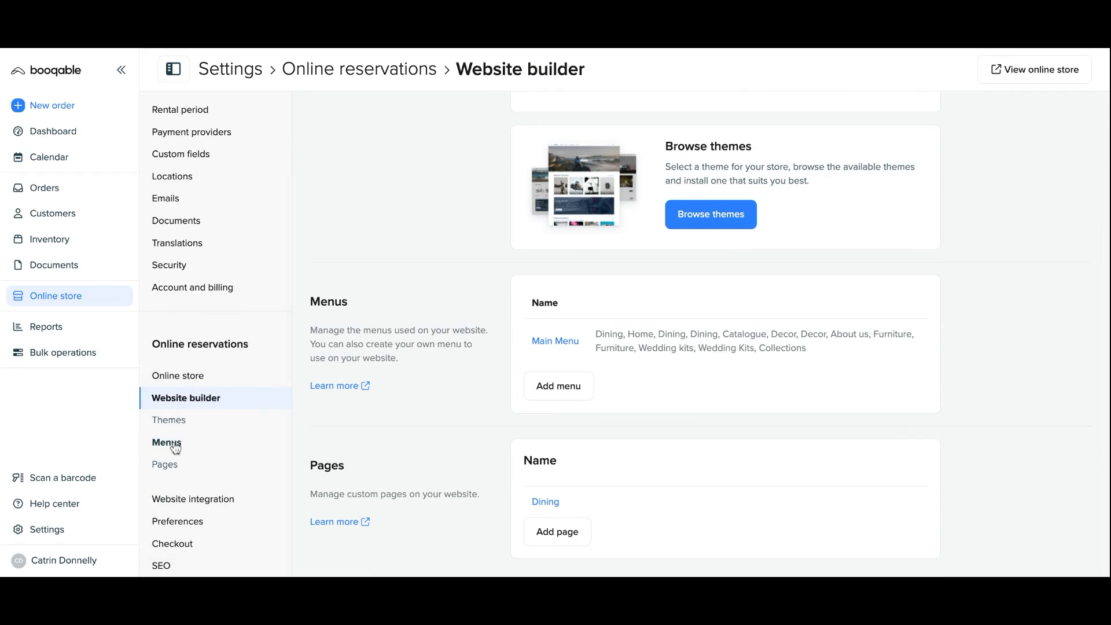
click(556, 340)
text(Di)
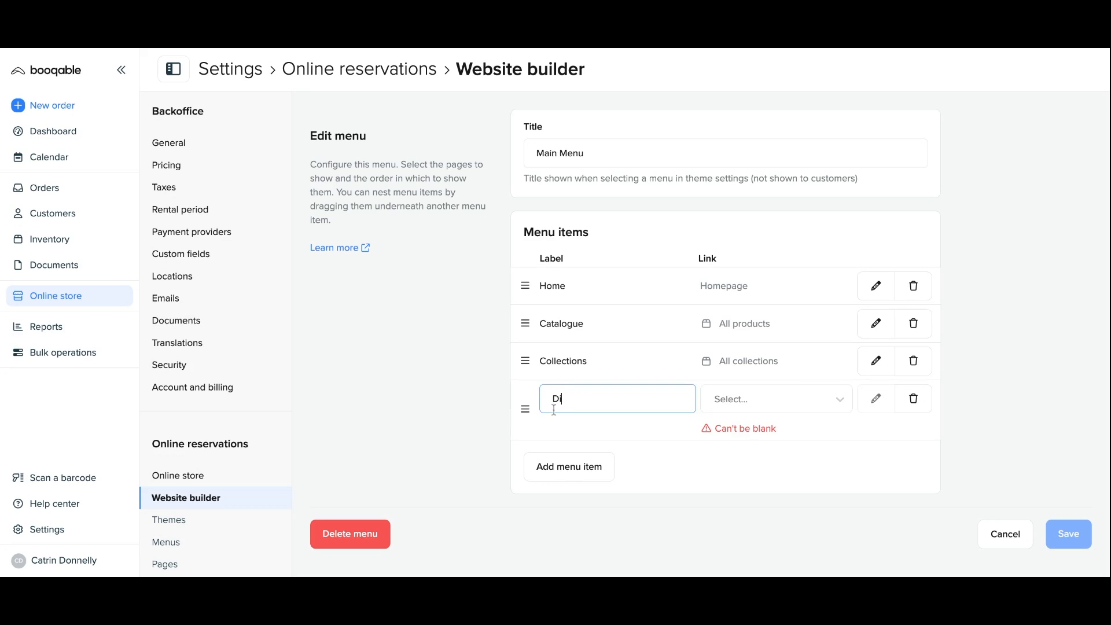
Link the new Dining item to the Dining collection, nest it under Collections, and save the menu.
click(775, 398)
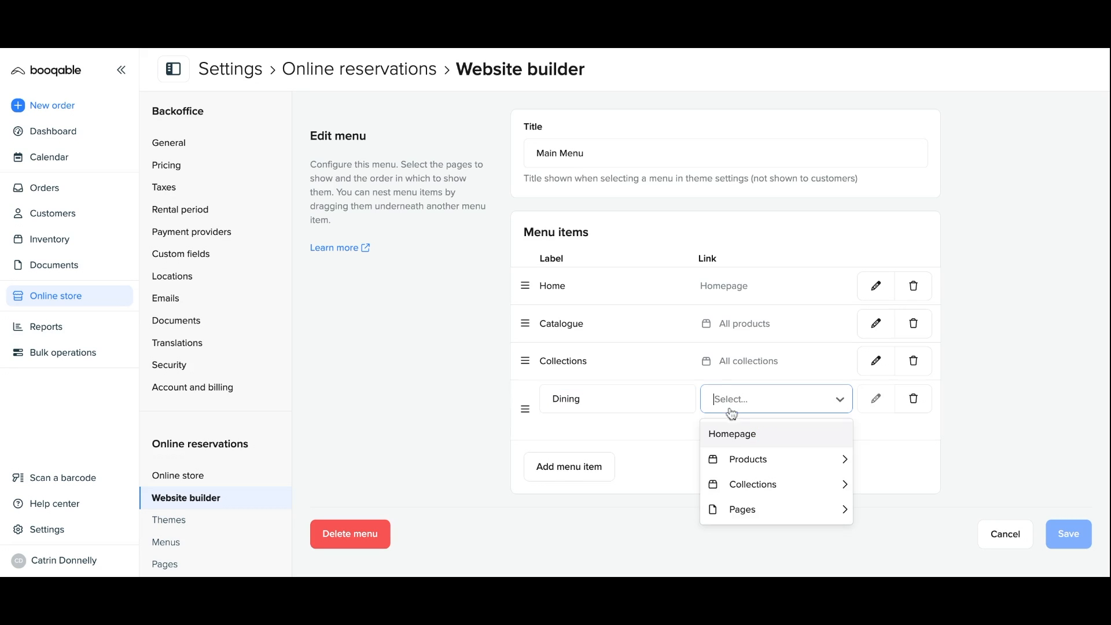
click(752, 484)
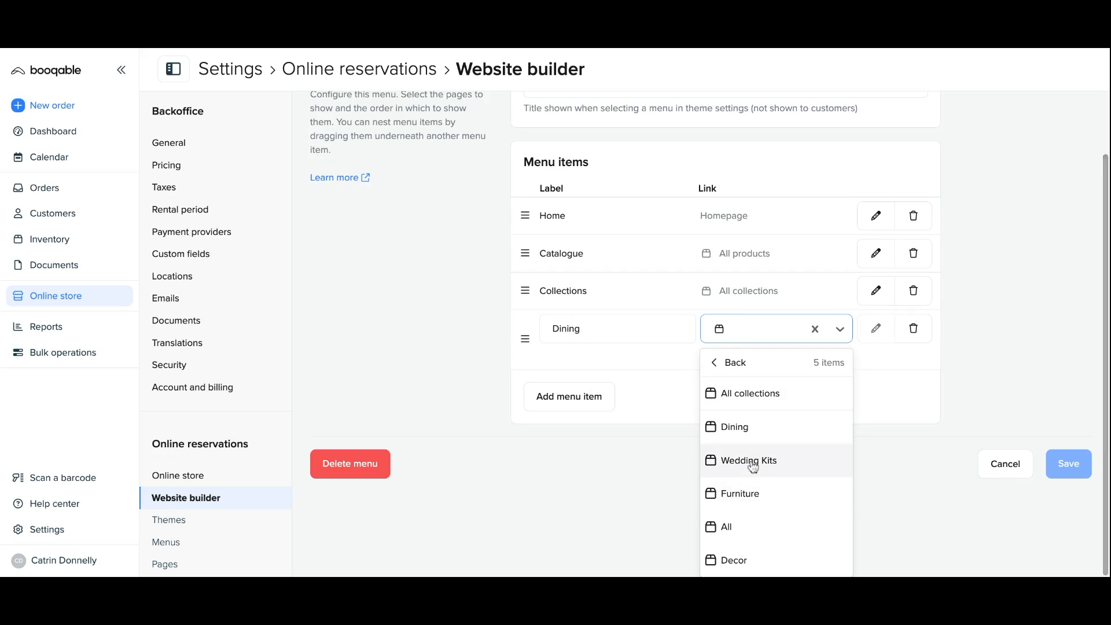
click(734, 427)
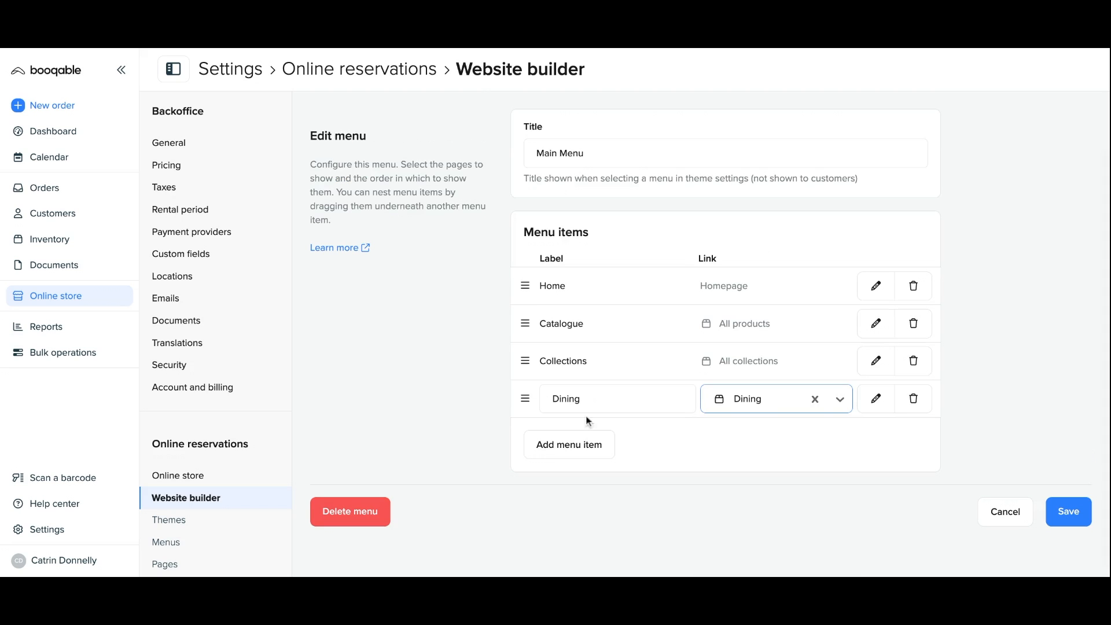
drag(525, 397, 524, 377)
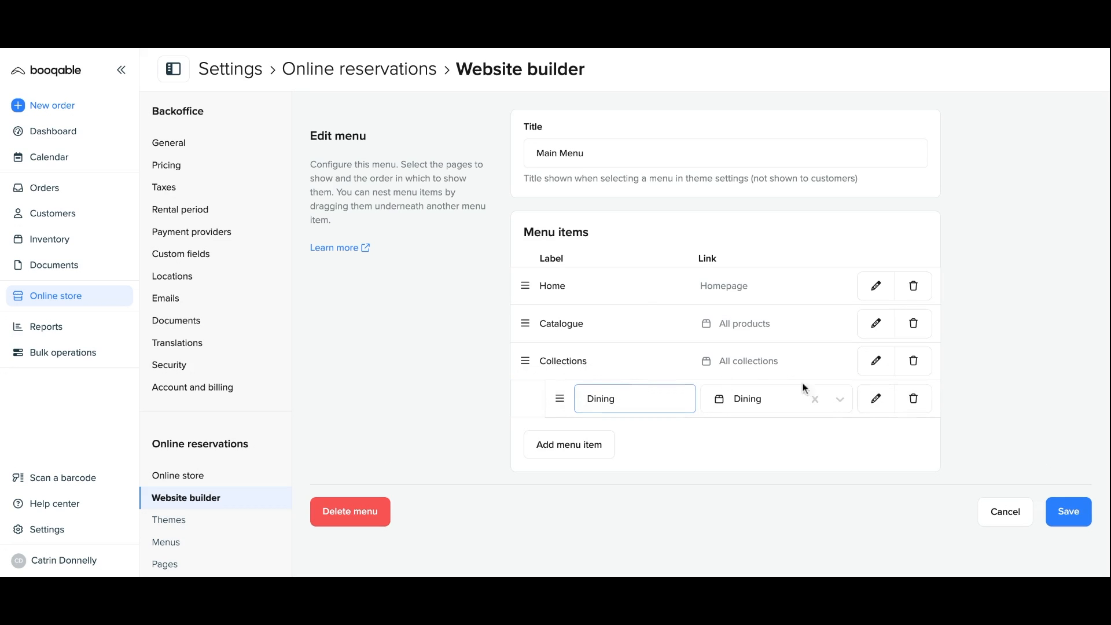
click(1067, 511)
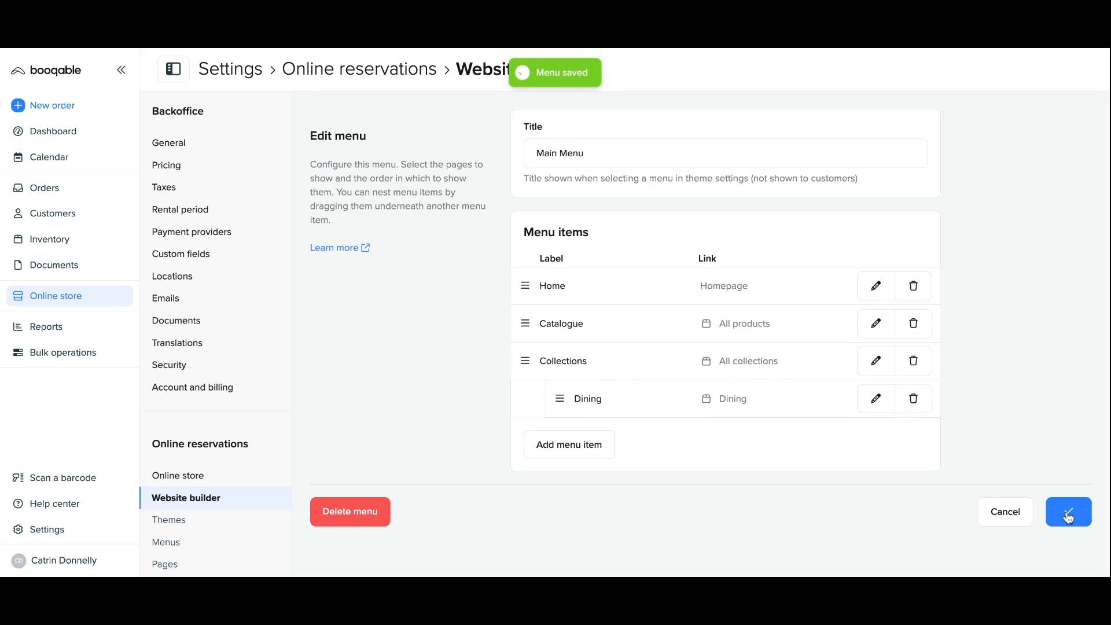
Open the site editor and switch its preview to the Dining page.
click(1069, 512)
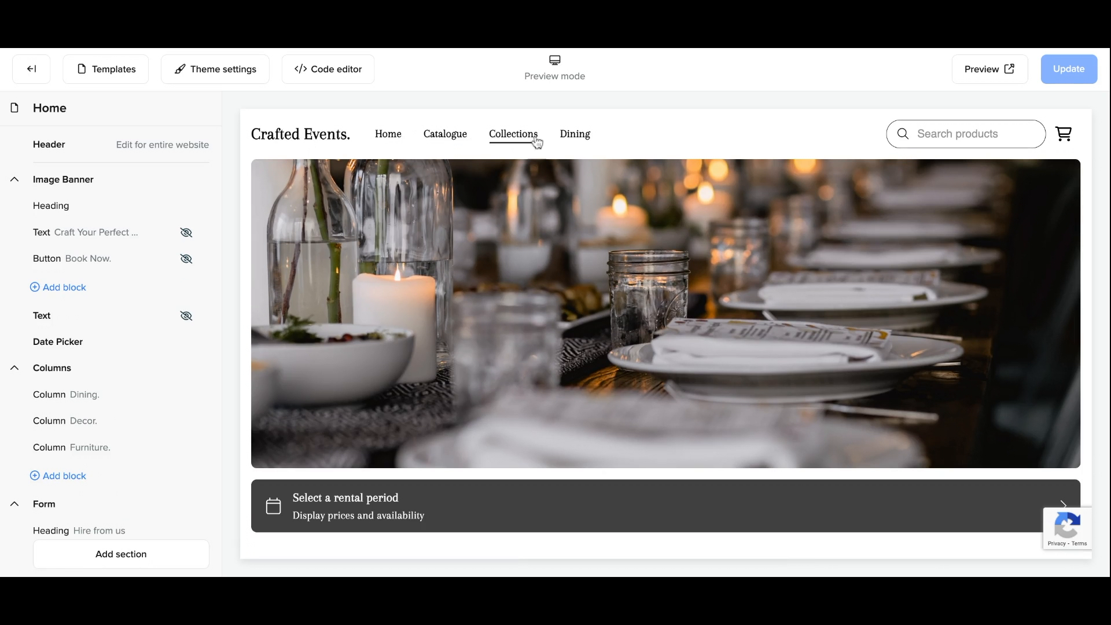
click(513, 134)
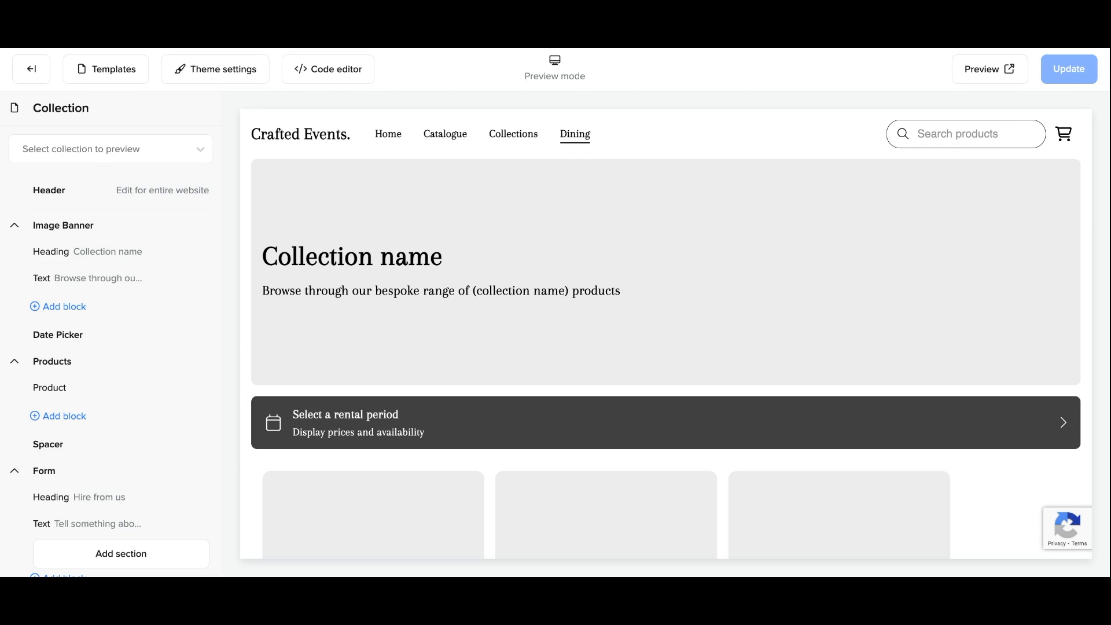
scroll(down, 3)
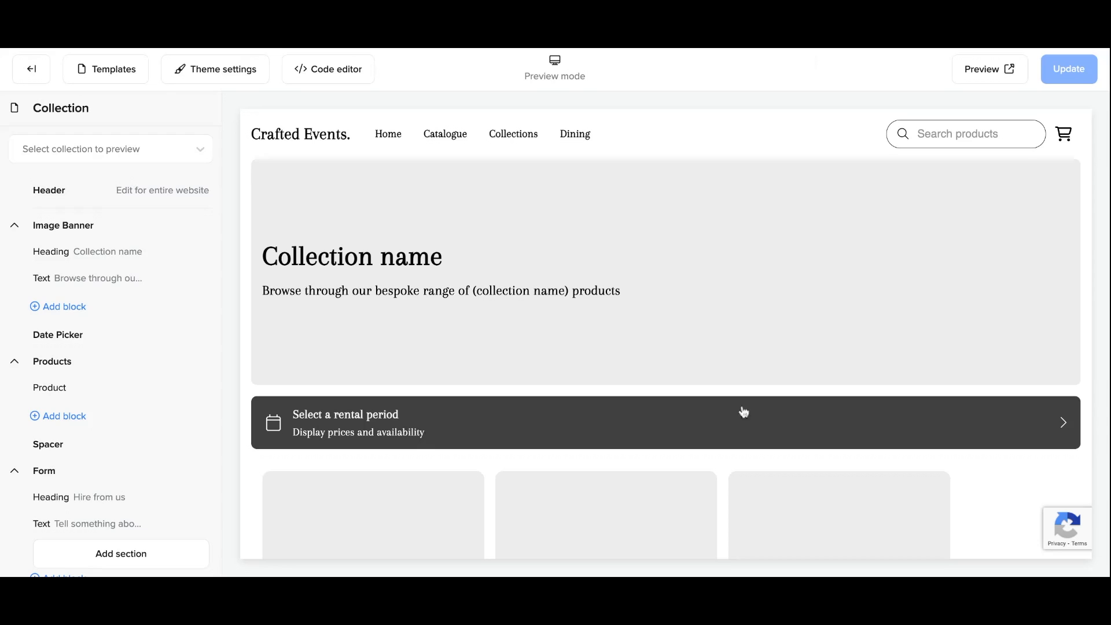
Rename the banner heading from 'Collection name' to 'Dining'.
click(51, 252)
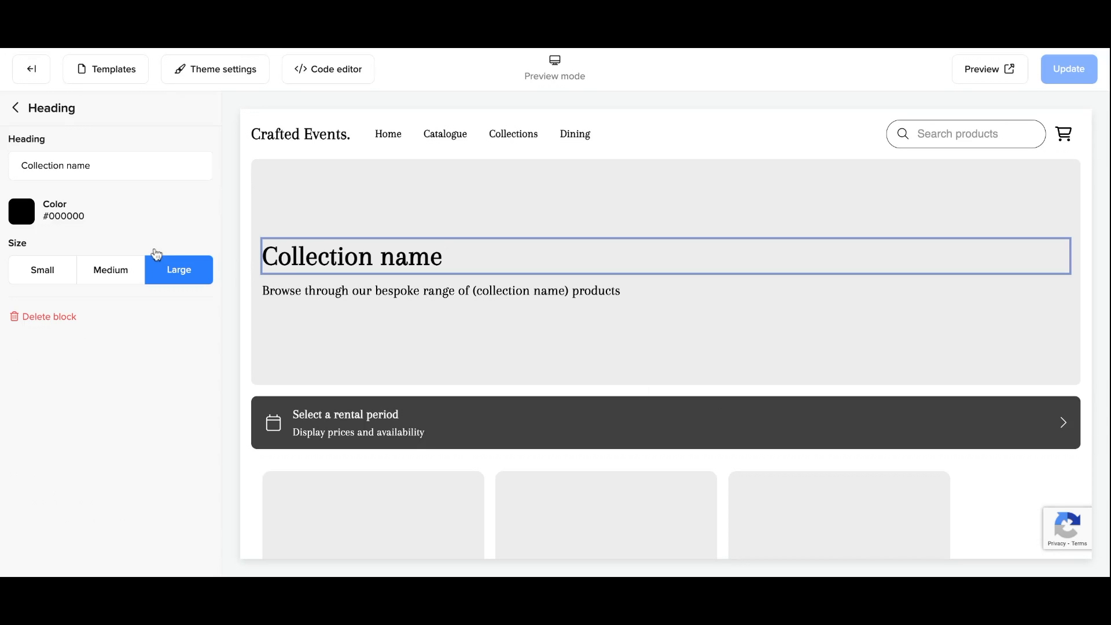
text(D)
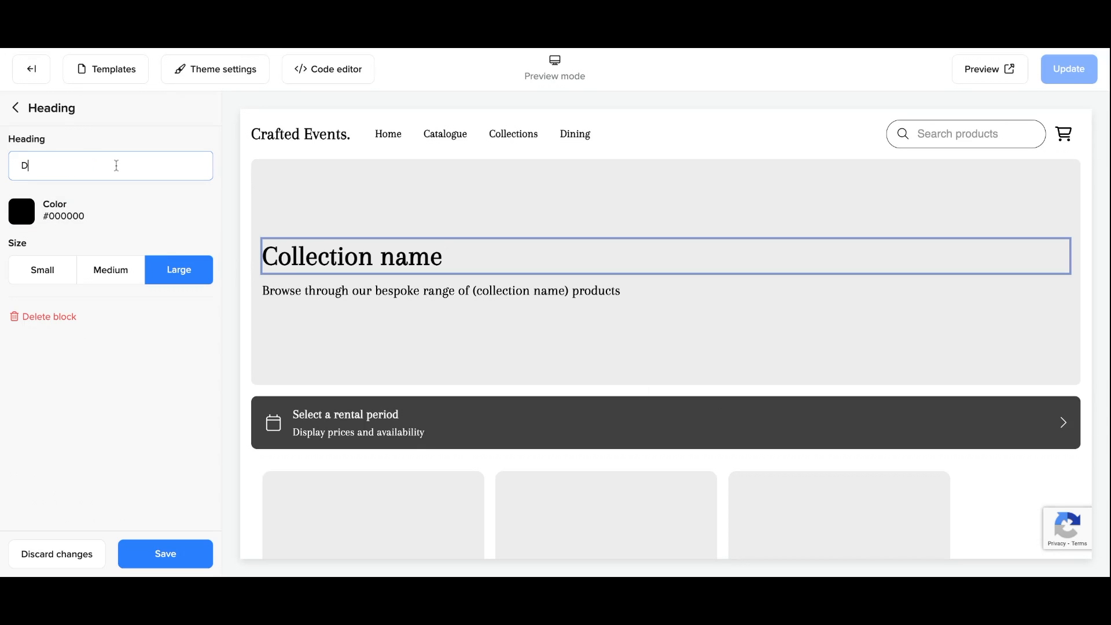
text(ining)
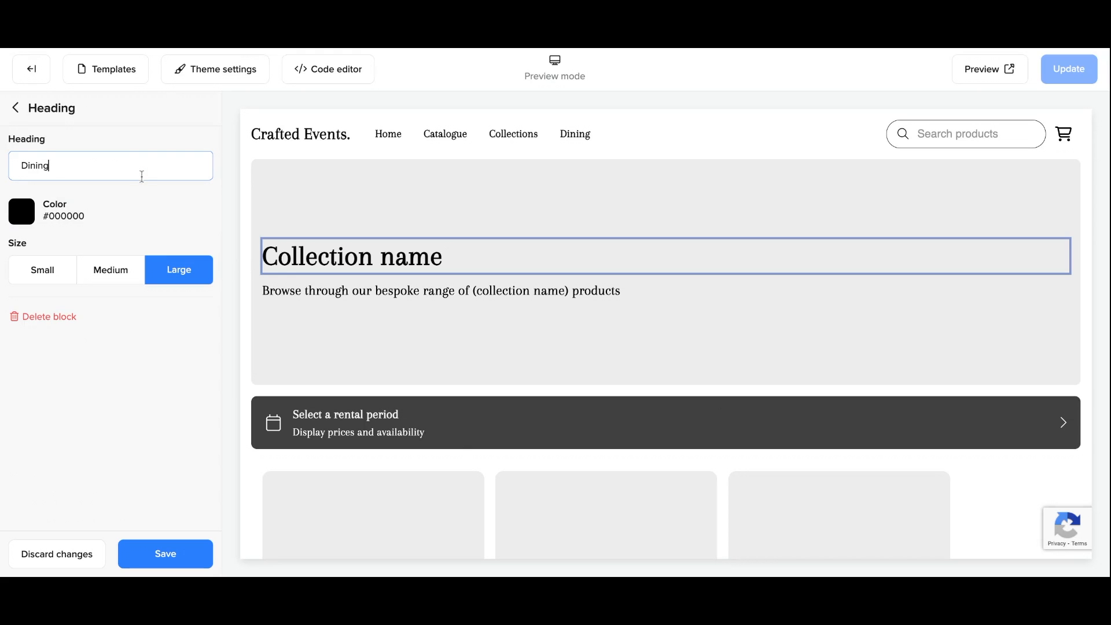